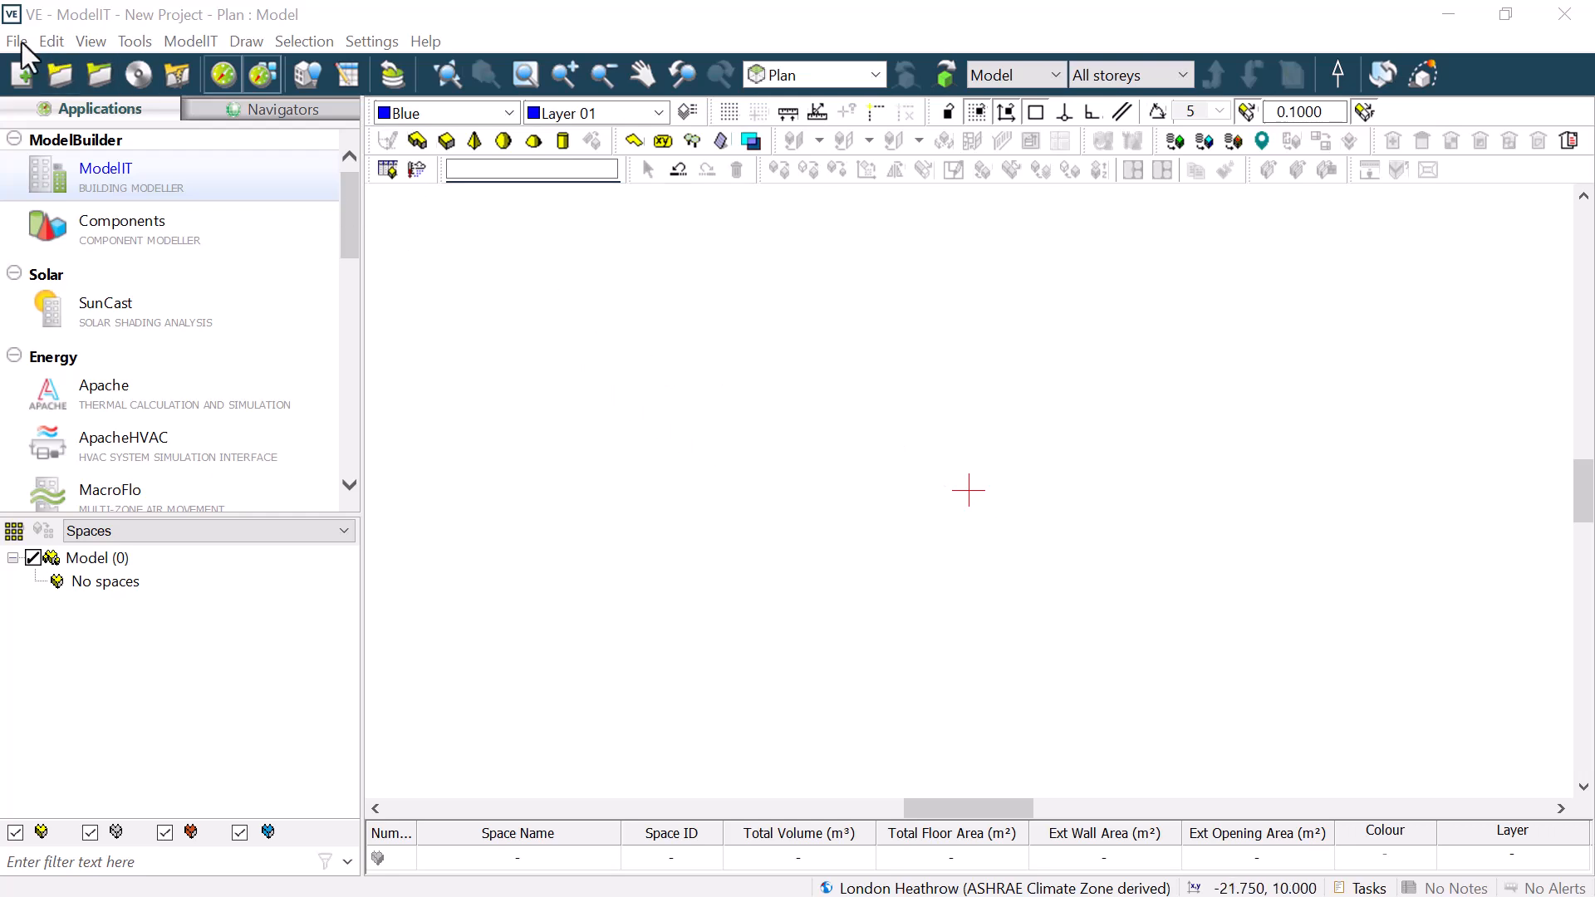
- Start a Map Data import from the File menu for the empty project
{"action": "left_click", "coordinate": [16, 40]}
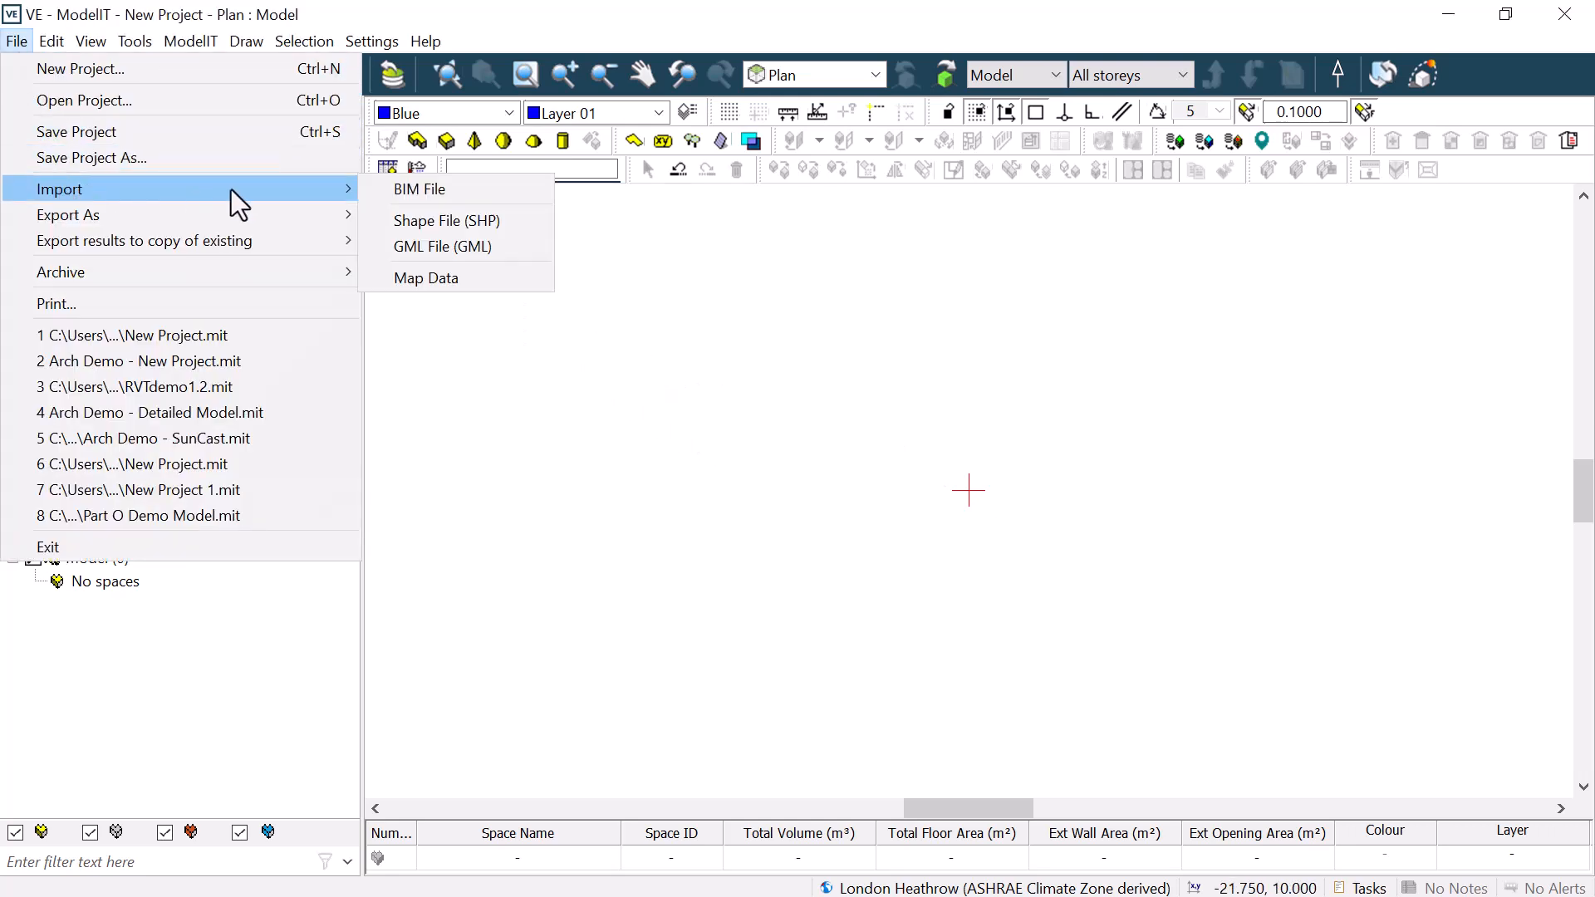
{"action": "mouse_move", "coordinate": [425, 277]}
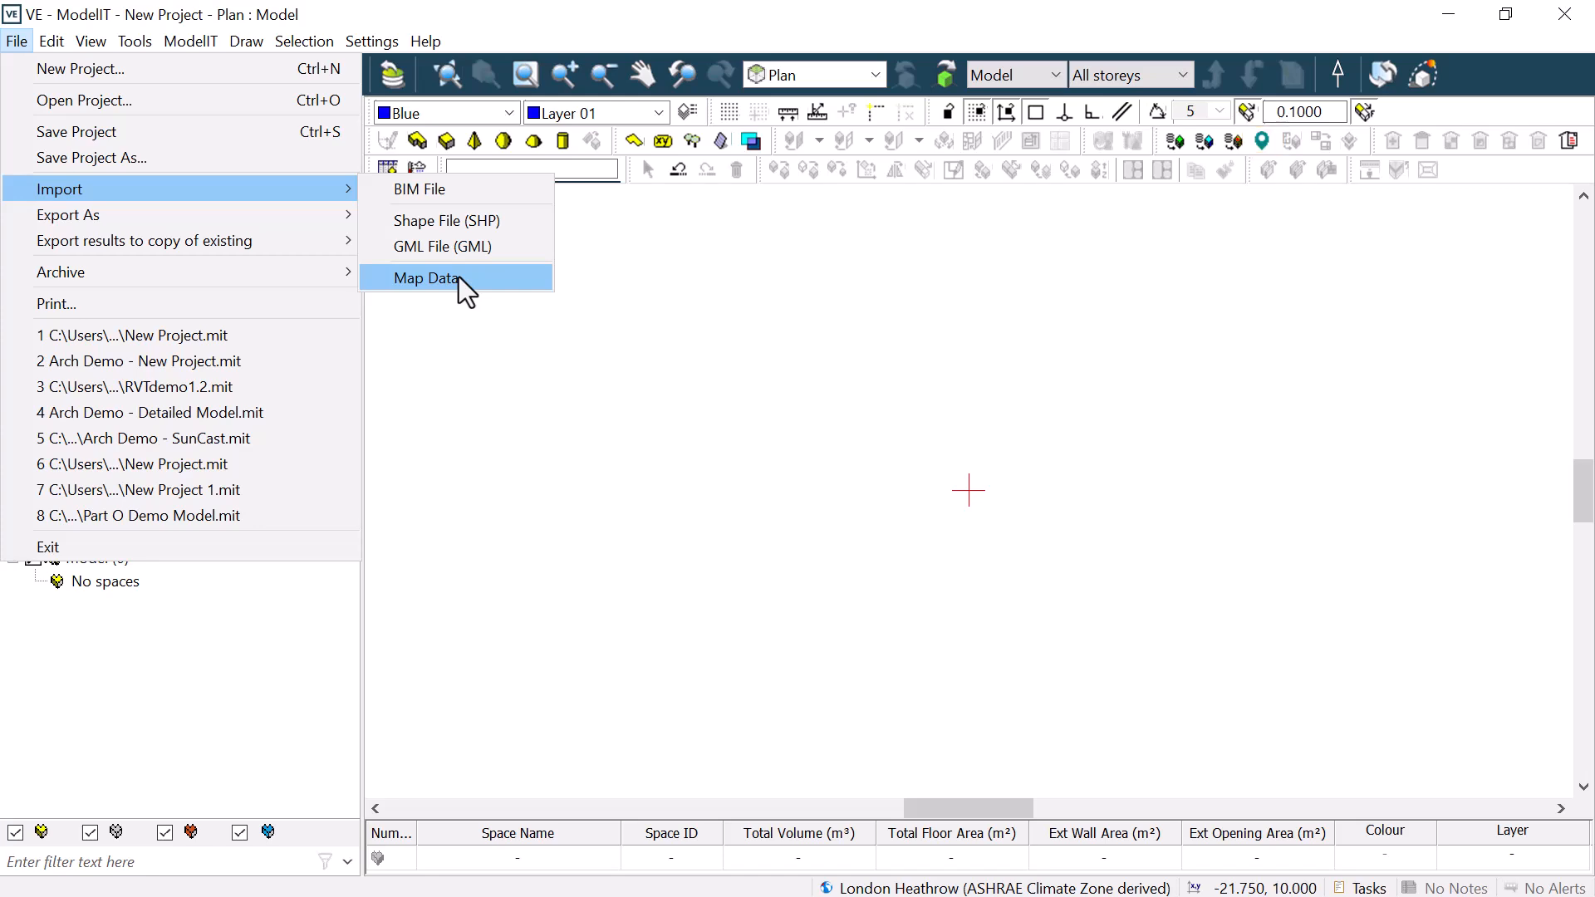
{"action": "left_click", "coordinate": [425, 277]}
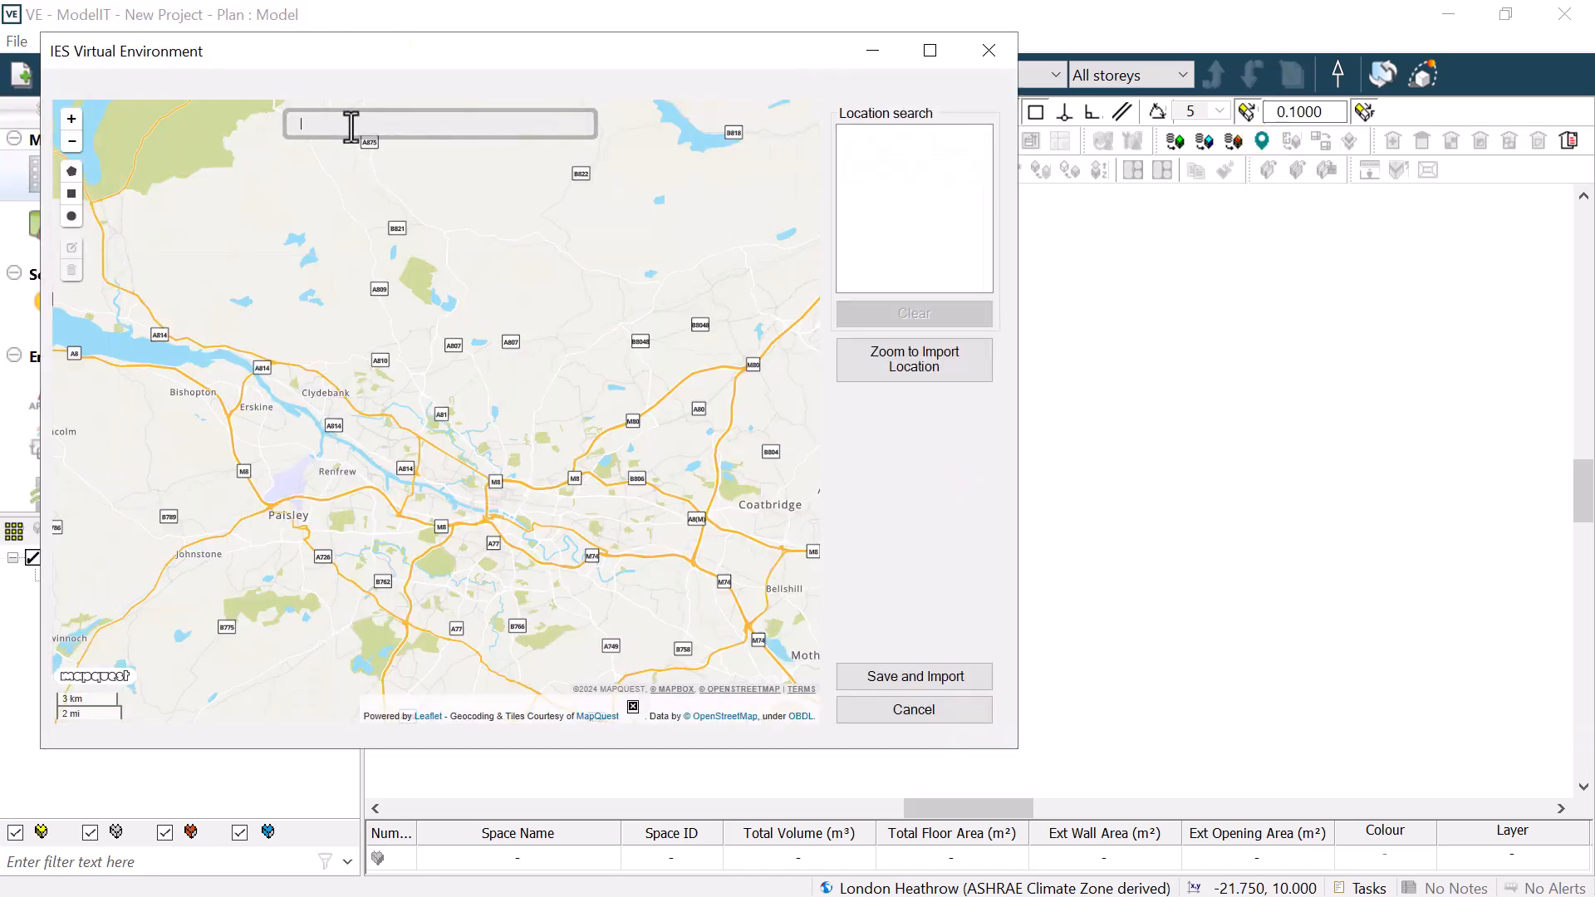
- Search 'Glasgow, West of Scotland Science Park', circle the campus and import its buildings and landscaping
{"action": "type", "text": "Glasgow, West of Scotland Science Park"}
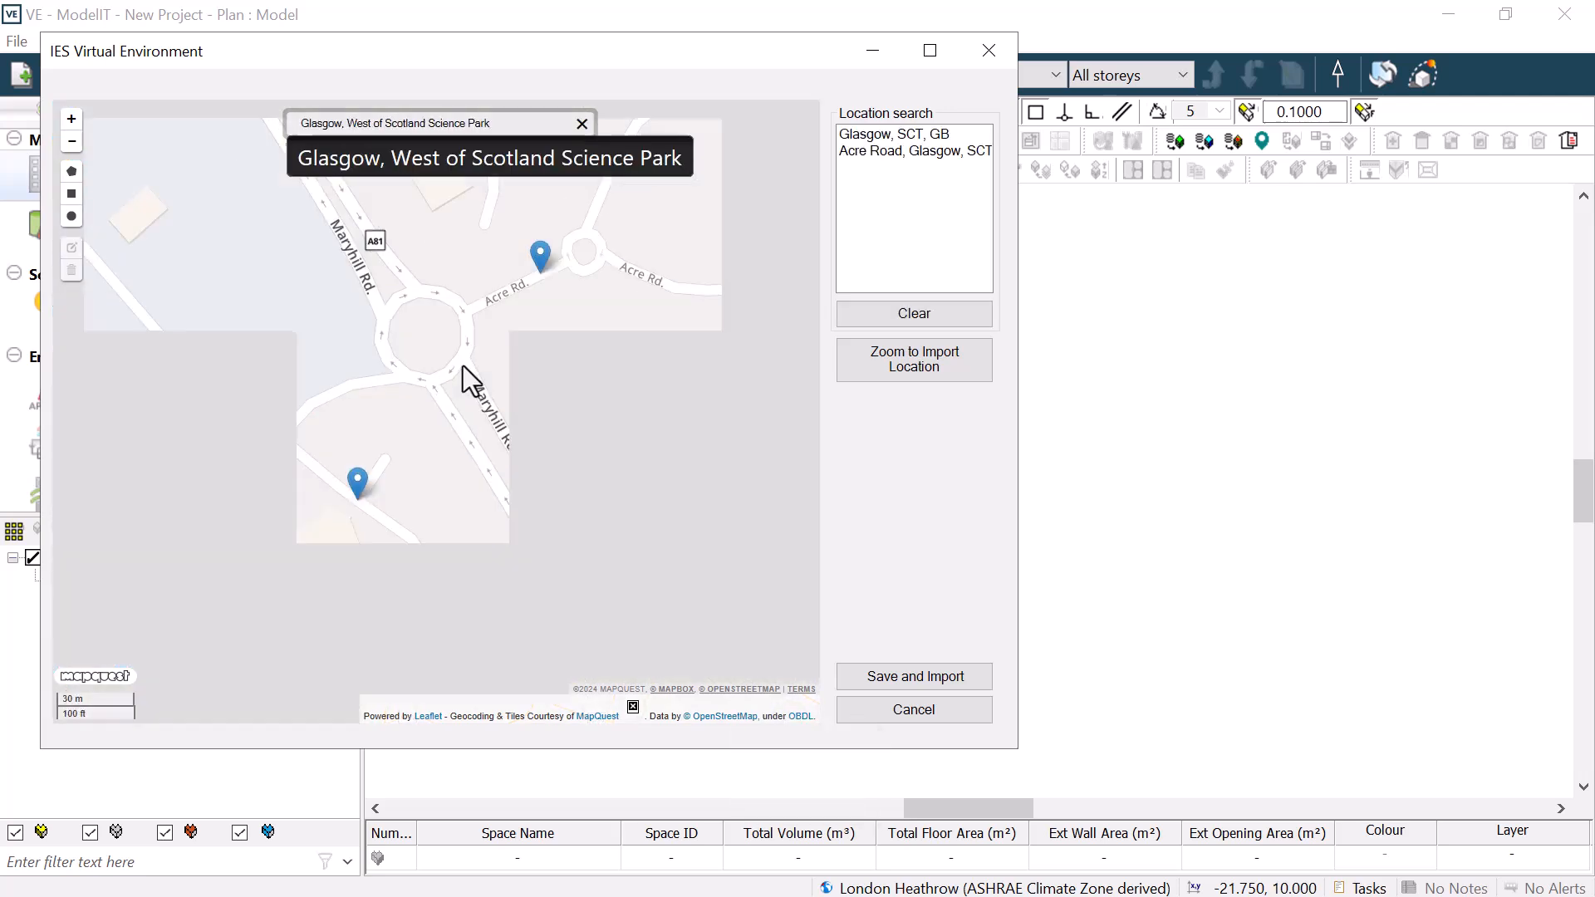
{"action": "left_click", "coordinate": [69, 140]}
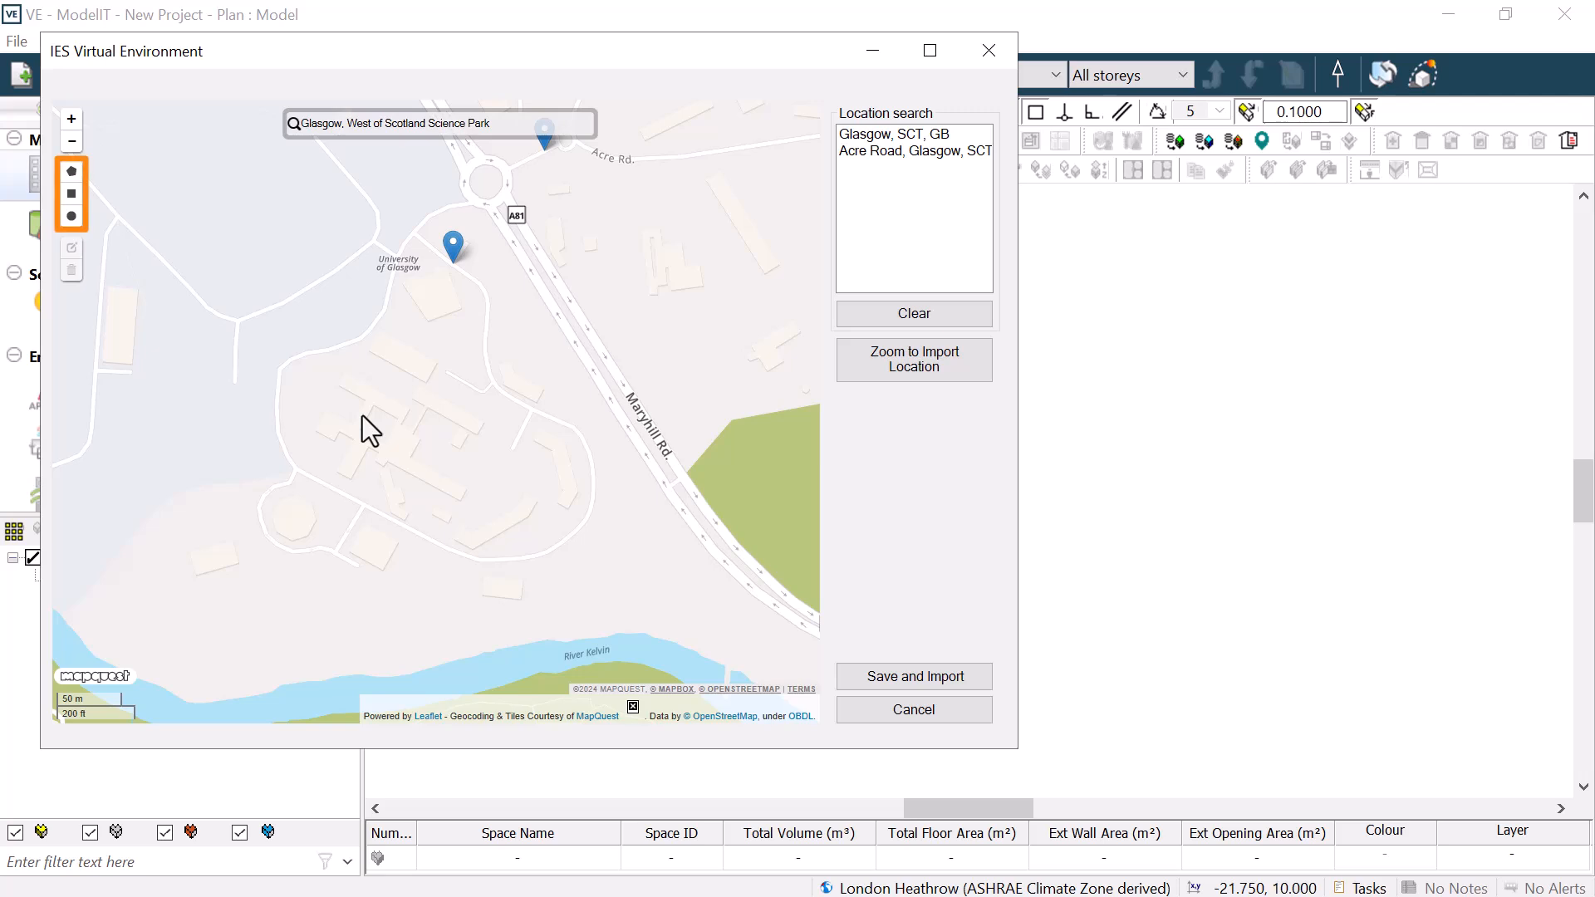
{"action": "left_click_drag", "start_coordinate": [365, 427], "coordinate": [534, 524]}
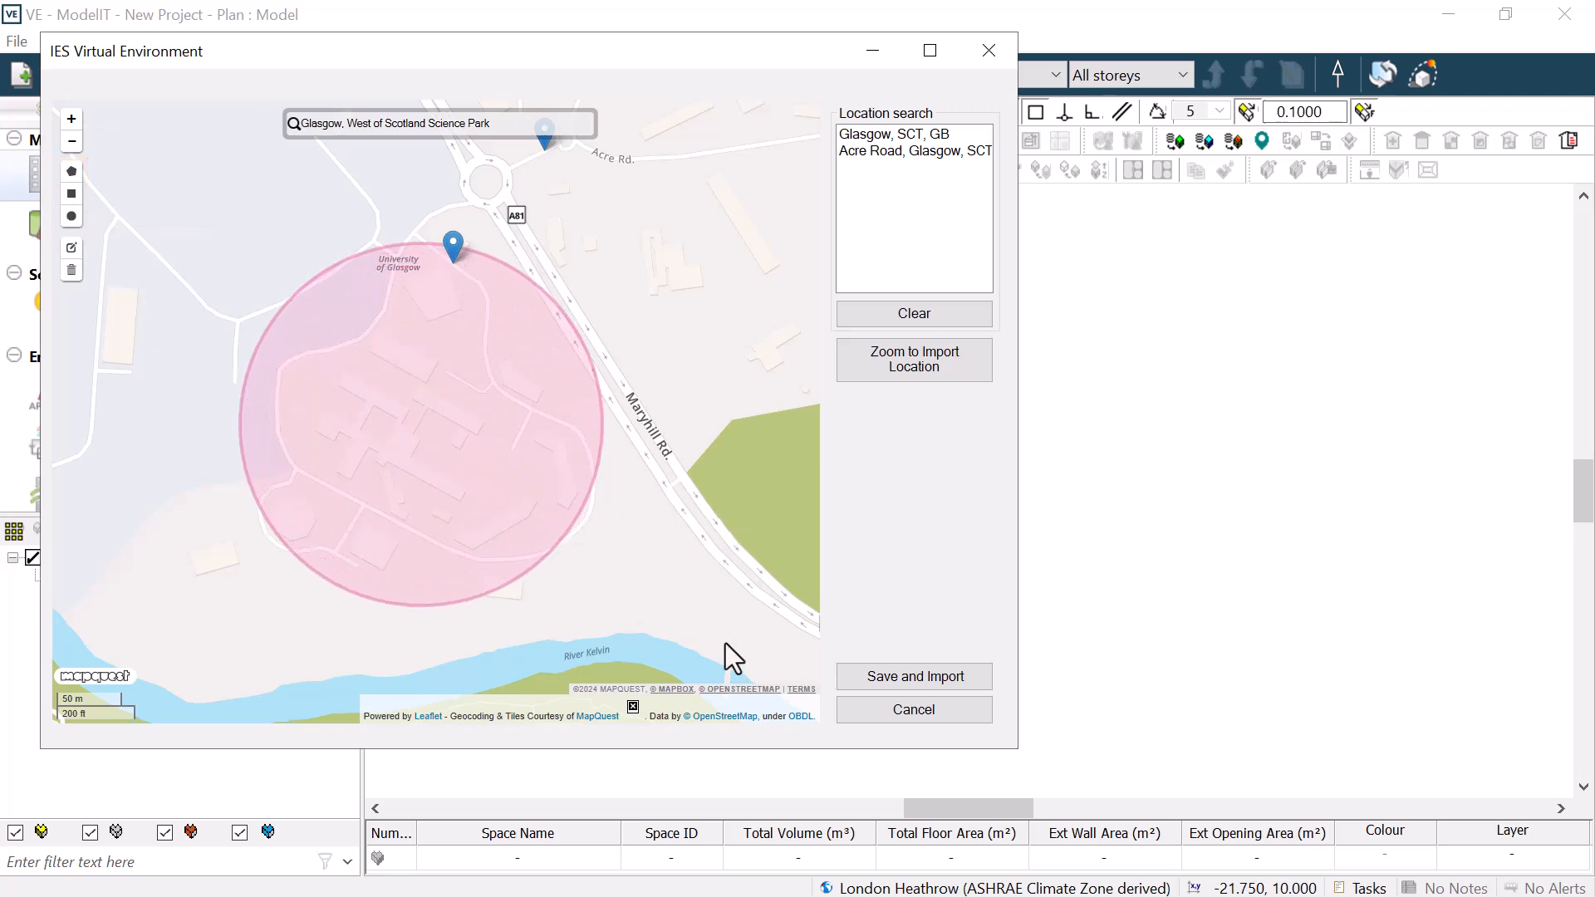
{"action": "left_click", "coordinate": [913, 676]}
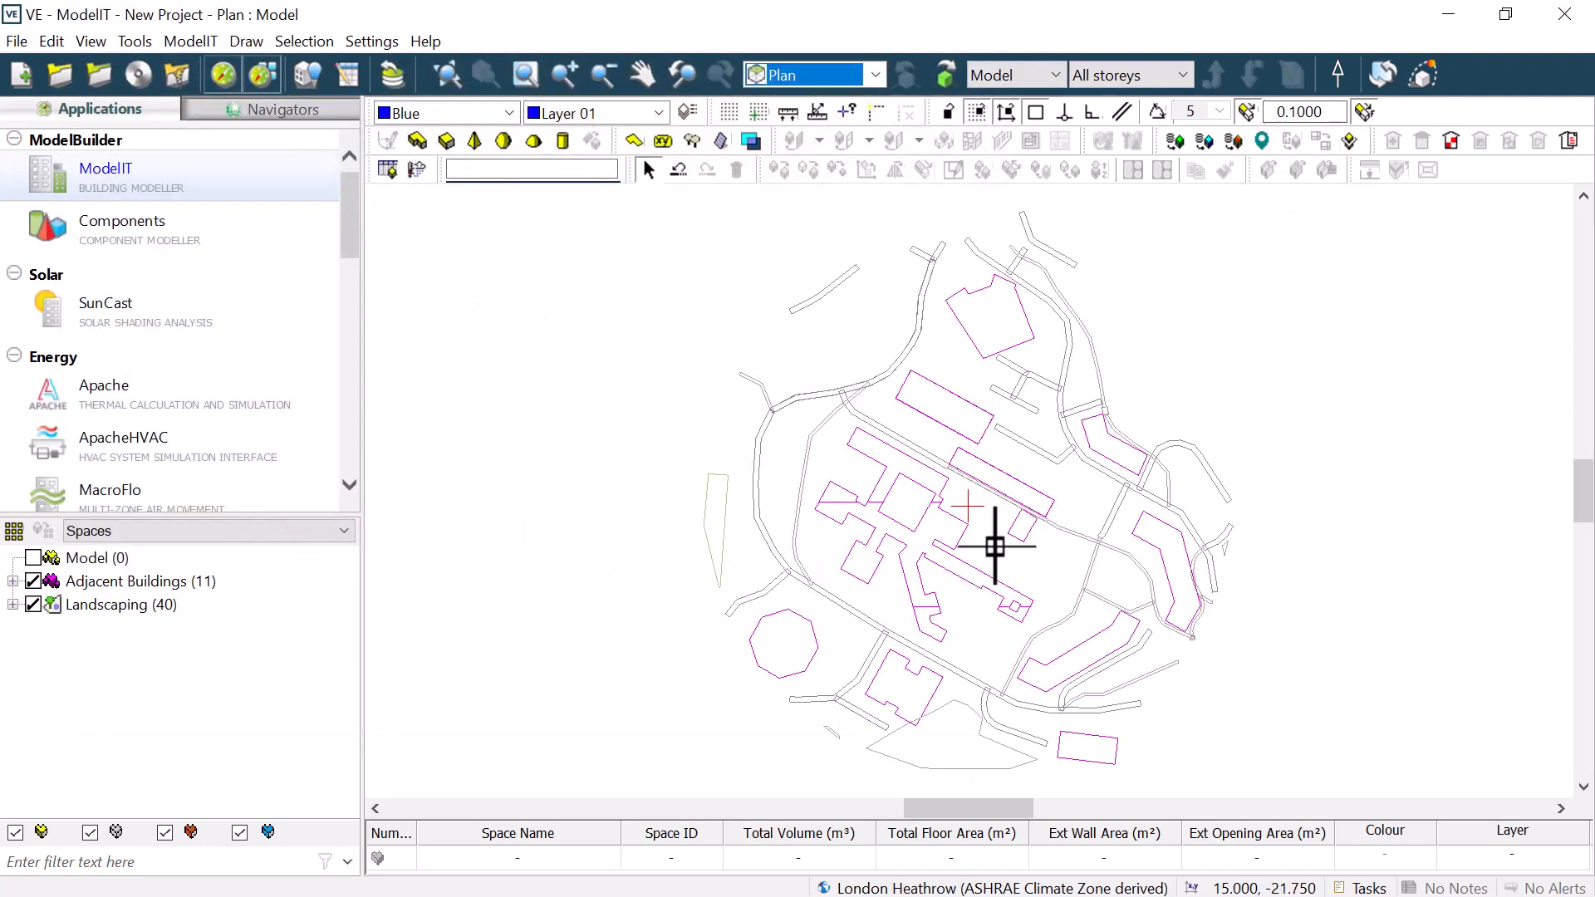
{"action": "left_click", "coordinate": [1422, 74]}
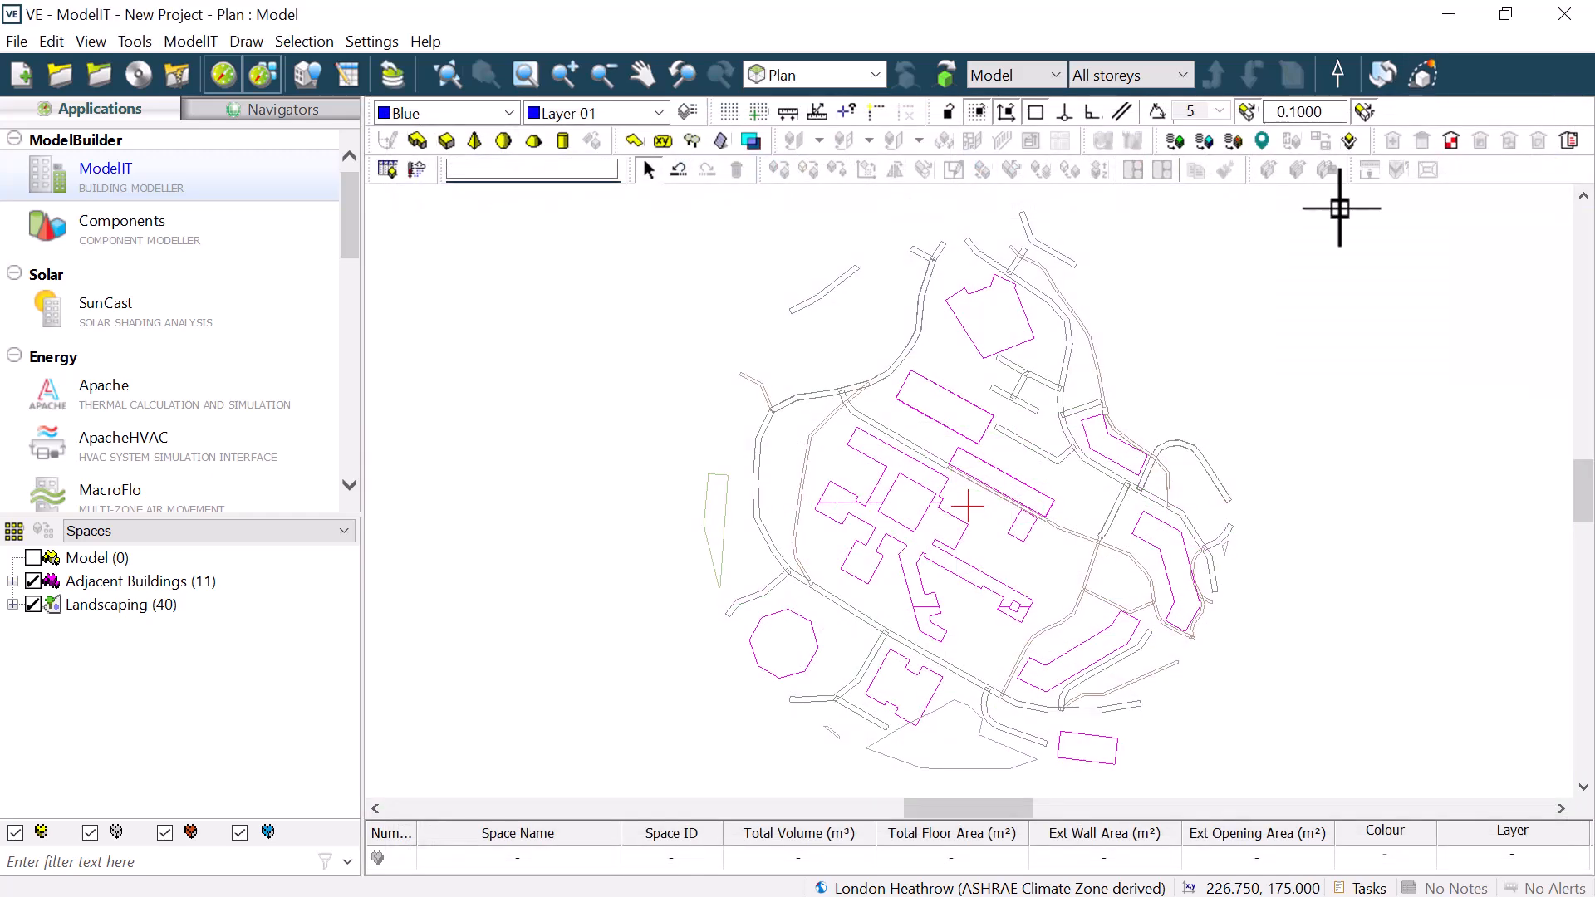
{"action": "left_click", "coordinate": [416, 170]}
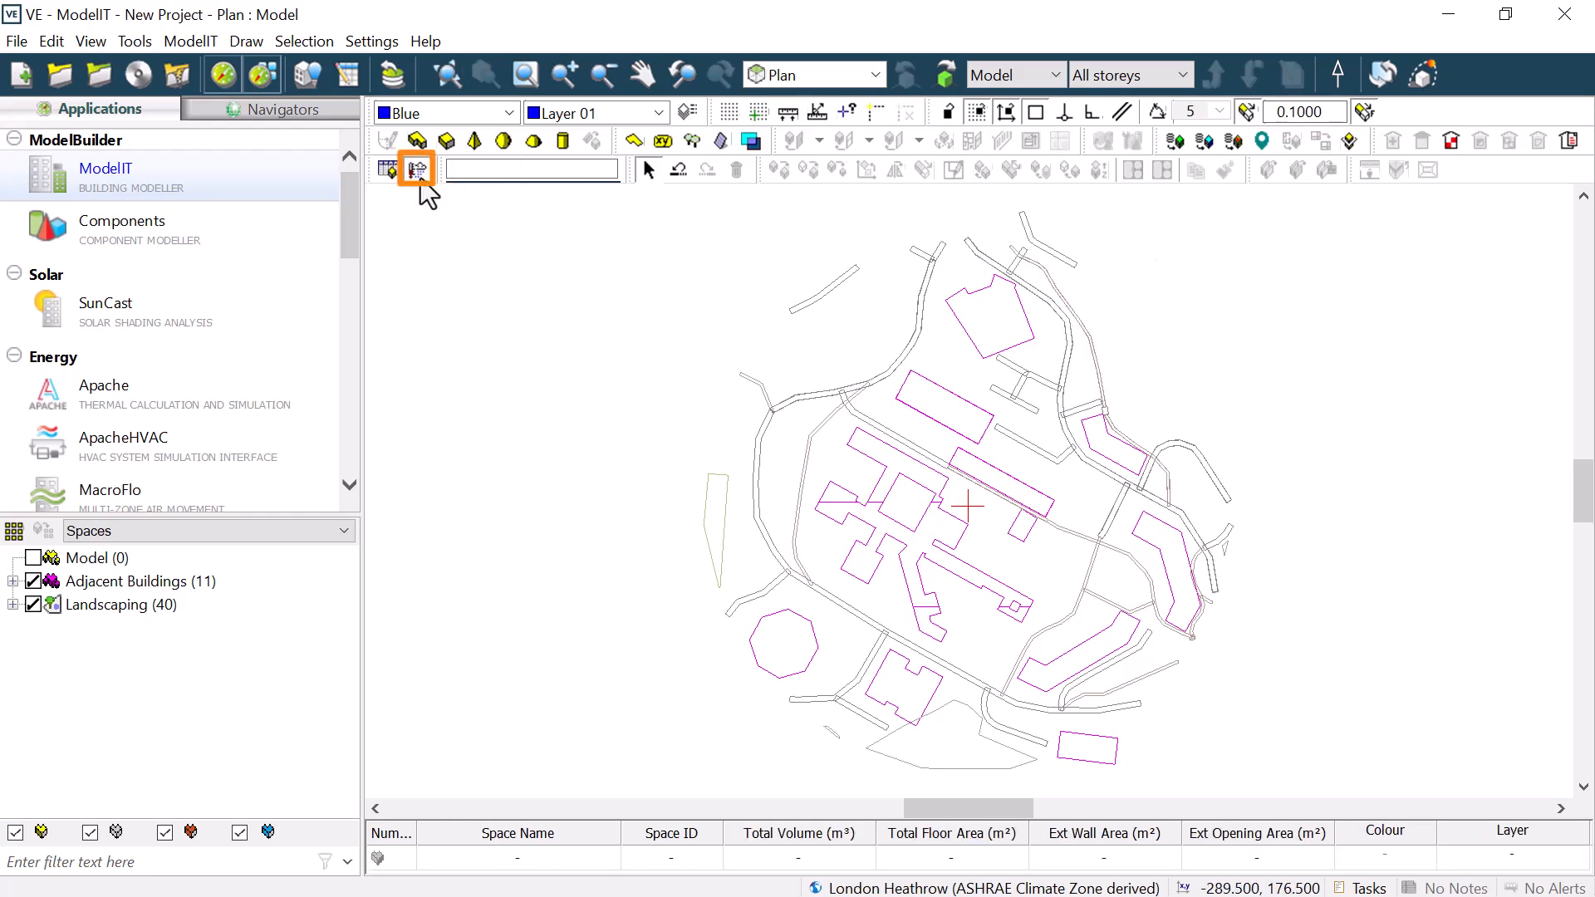
- In ApLocate, search the science park on the map and move the site to that point
{"action": "left_click", "coordinate": [416, 169]}
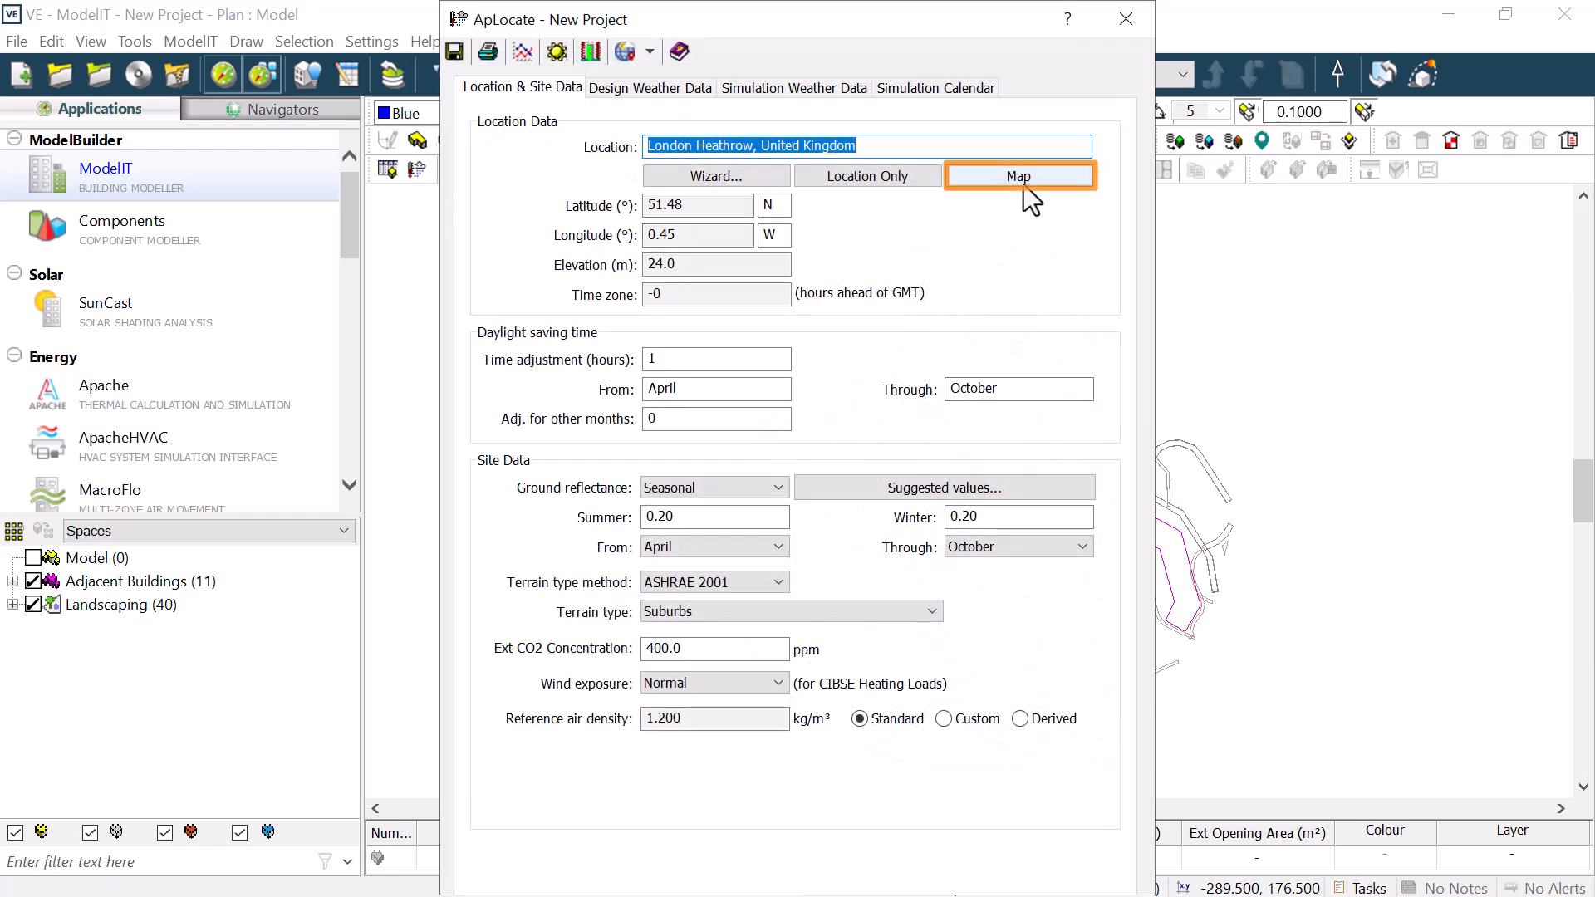
{"action": "left_click", "coordinate": [1018, 174]}
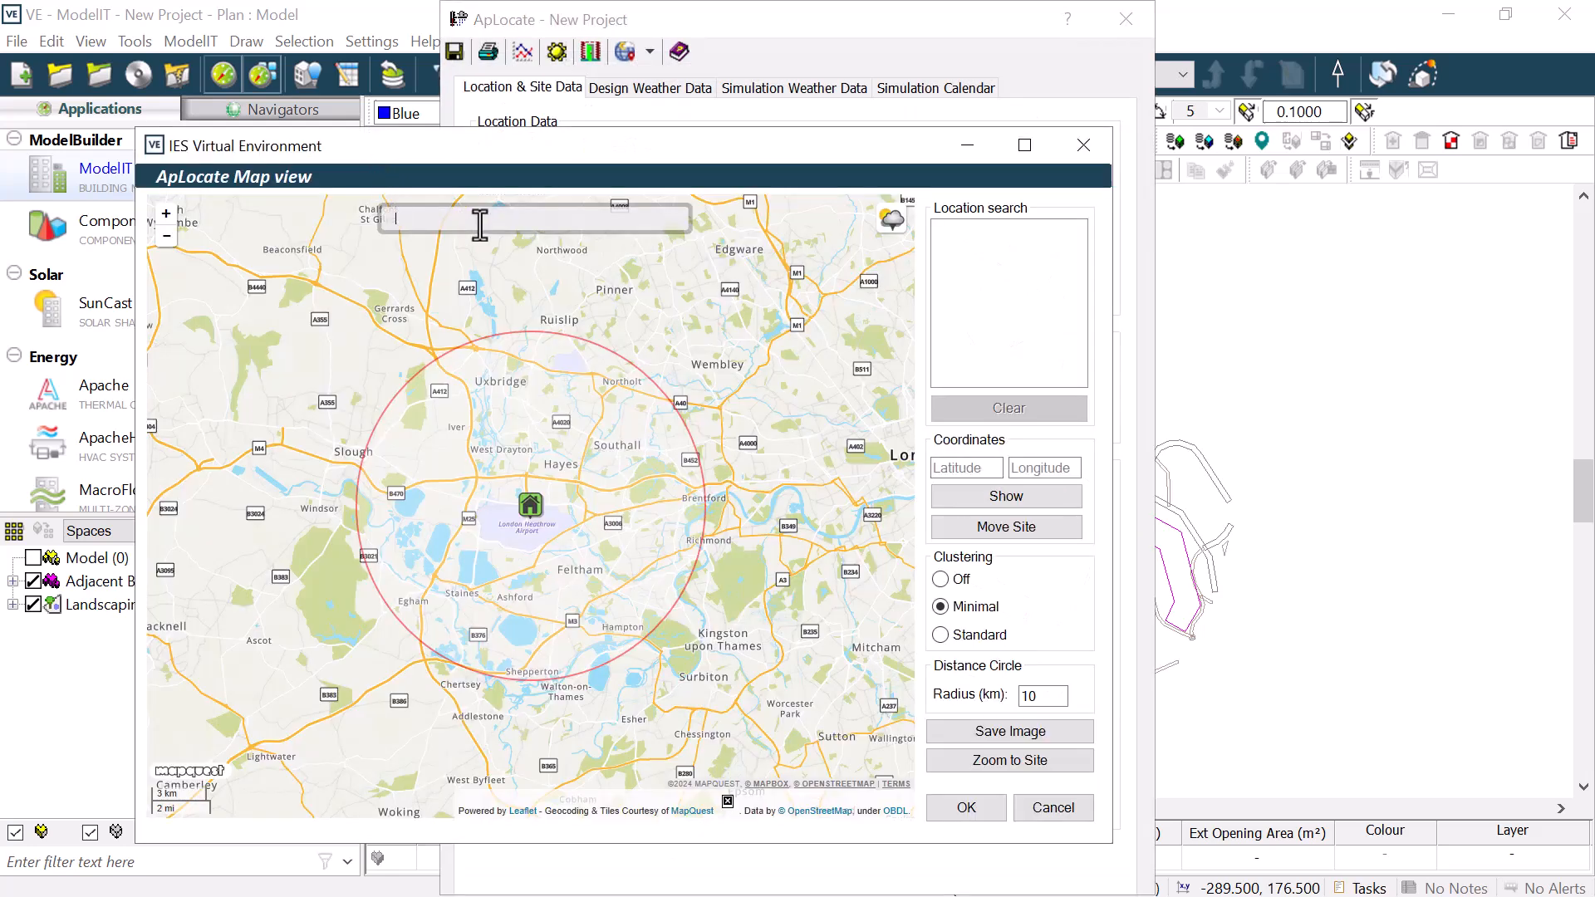
{"action": "type", "text": "Glasgow, W"}
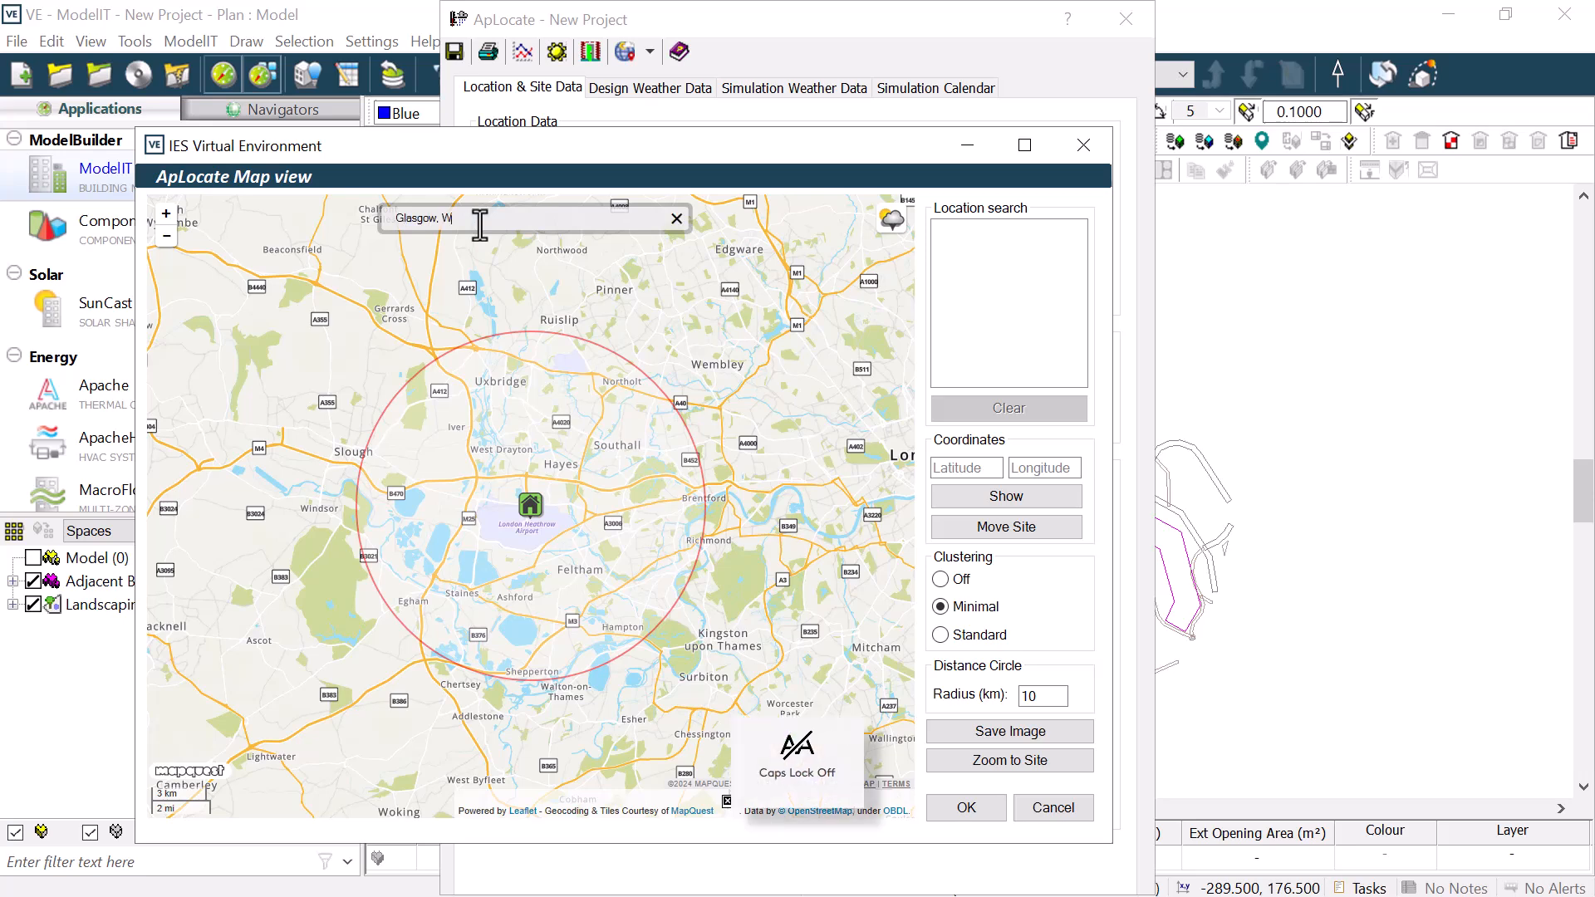
{"action": "type", "text": "est of Scotland Science Park"}
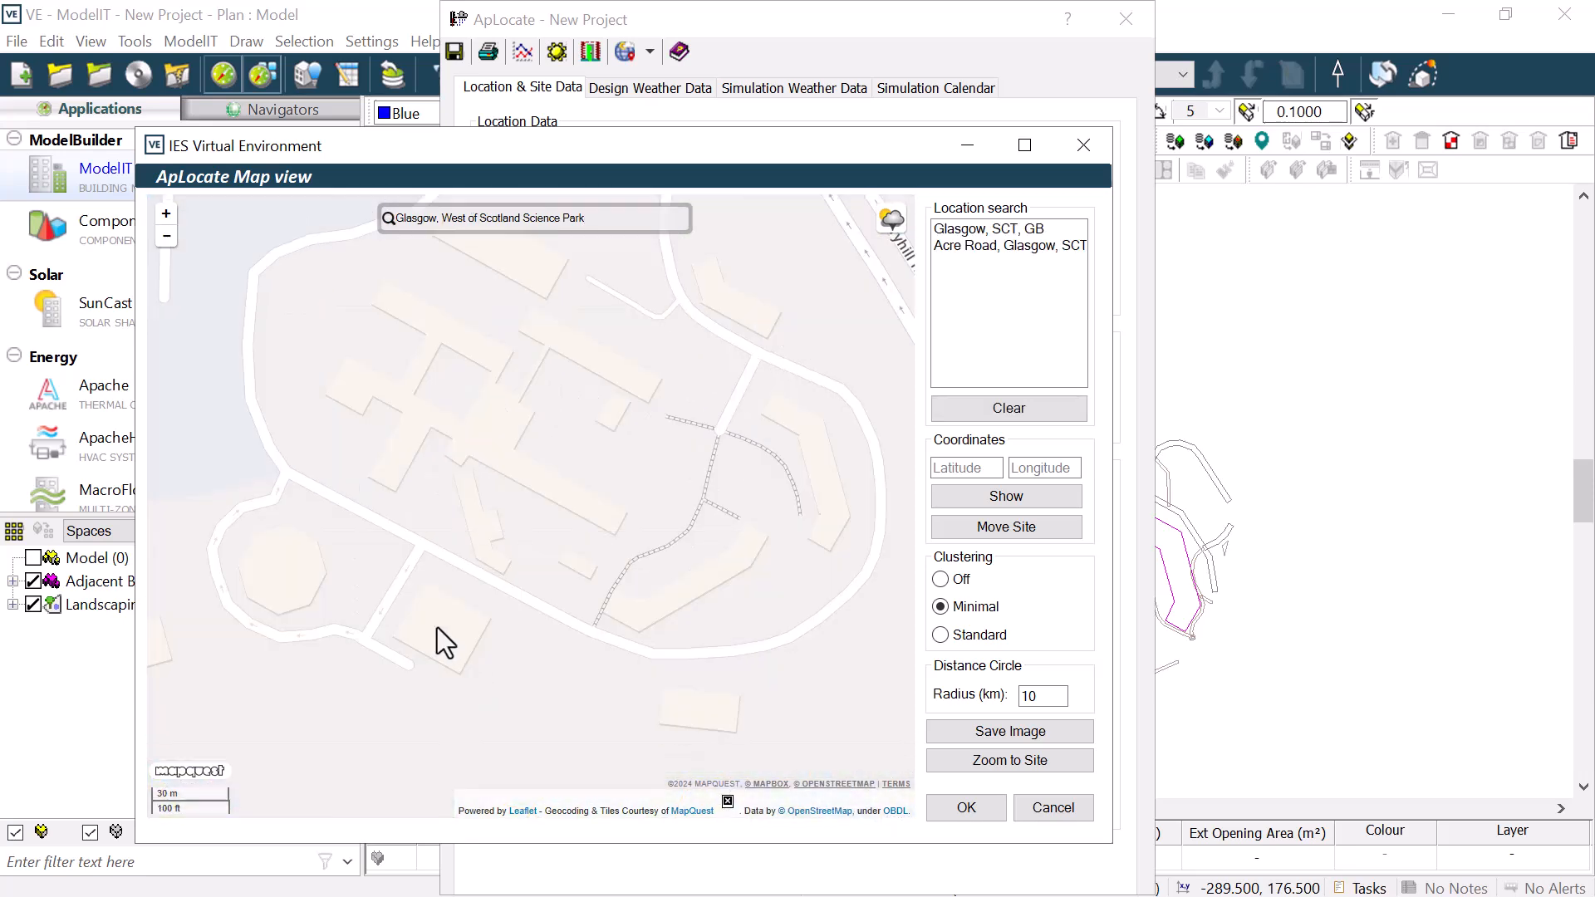
{"action": "left_click", "coordinate": [445, 637]}
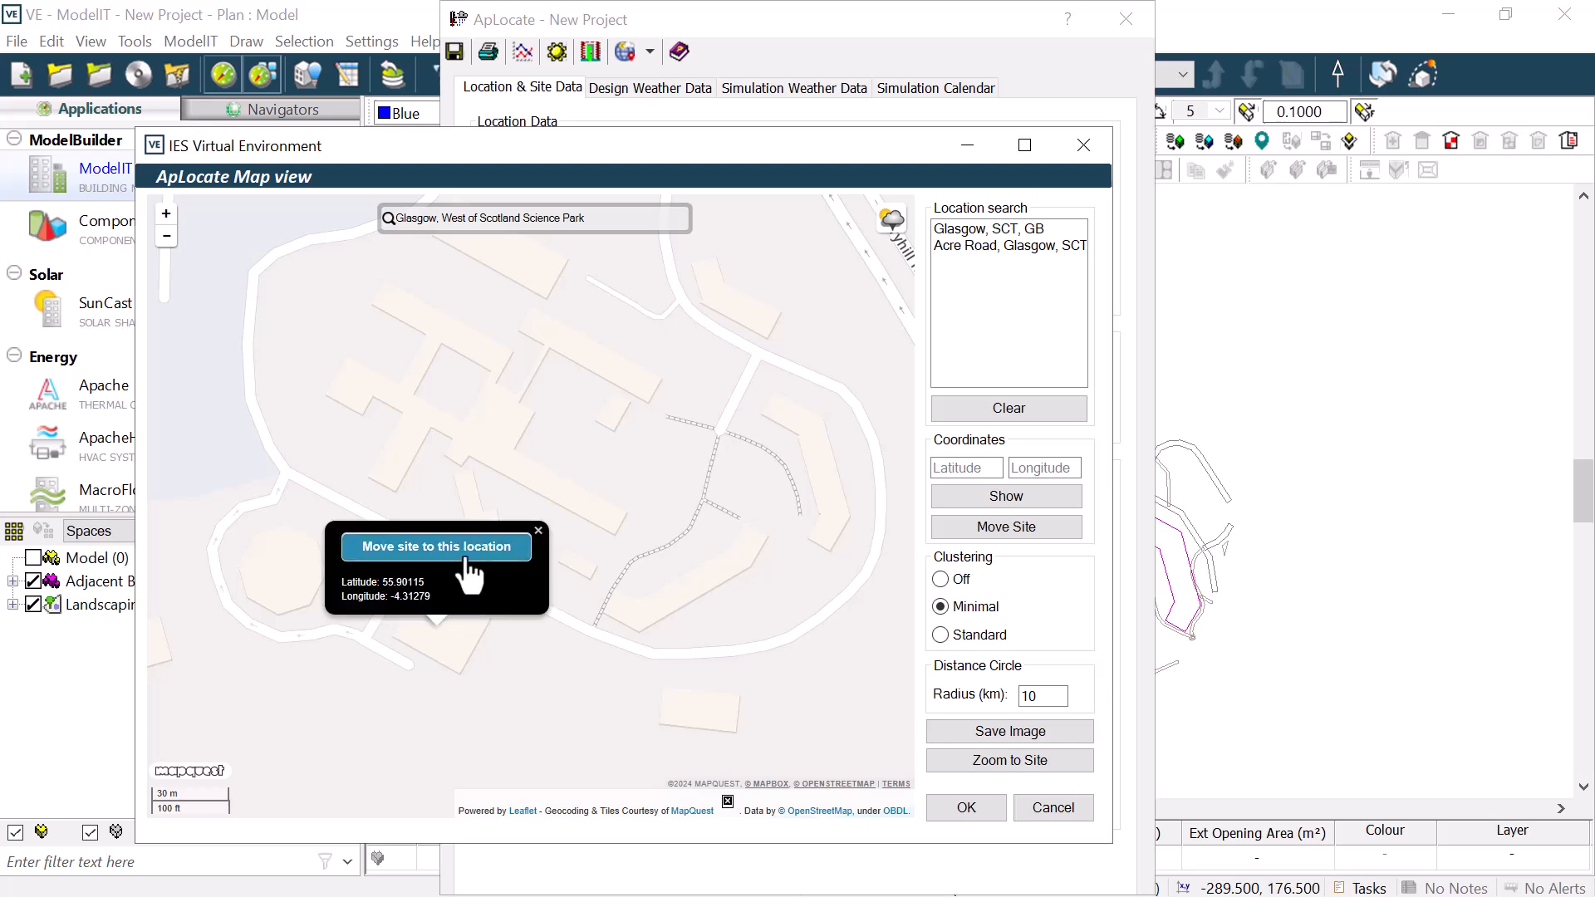
{"action": "left_click", "coordinate": [435, 546]}
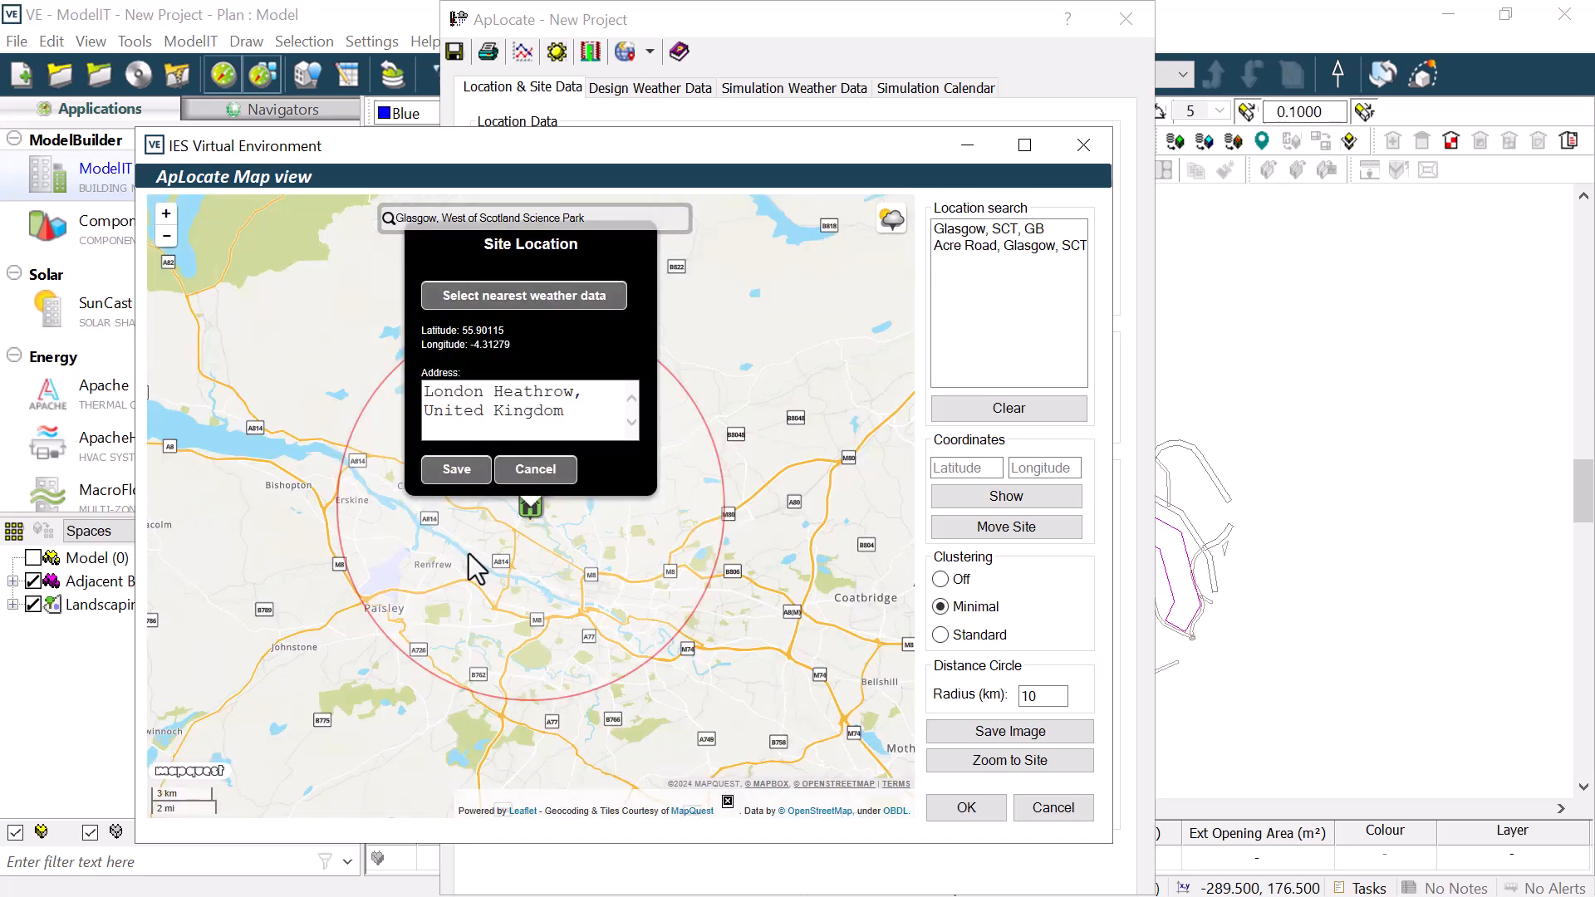
- Replace the site address with 'IES Glasgow', save it and confirm the new location
{"action": "left_click", "coordinate": [524, 296]}
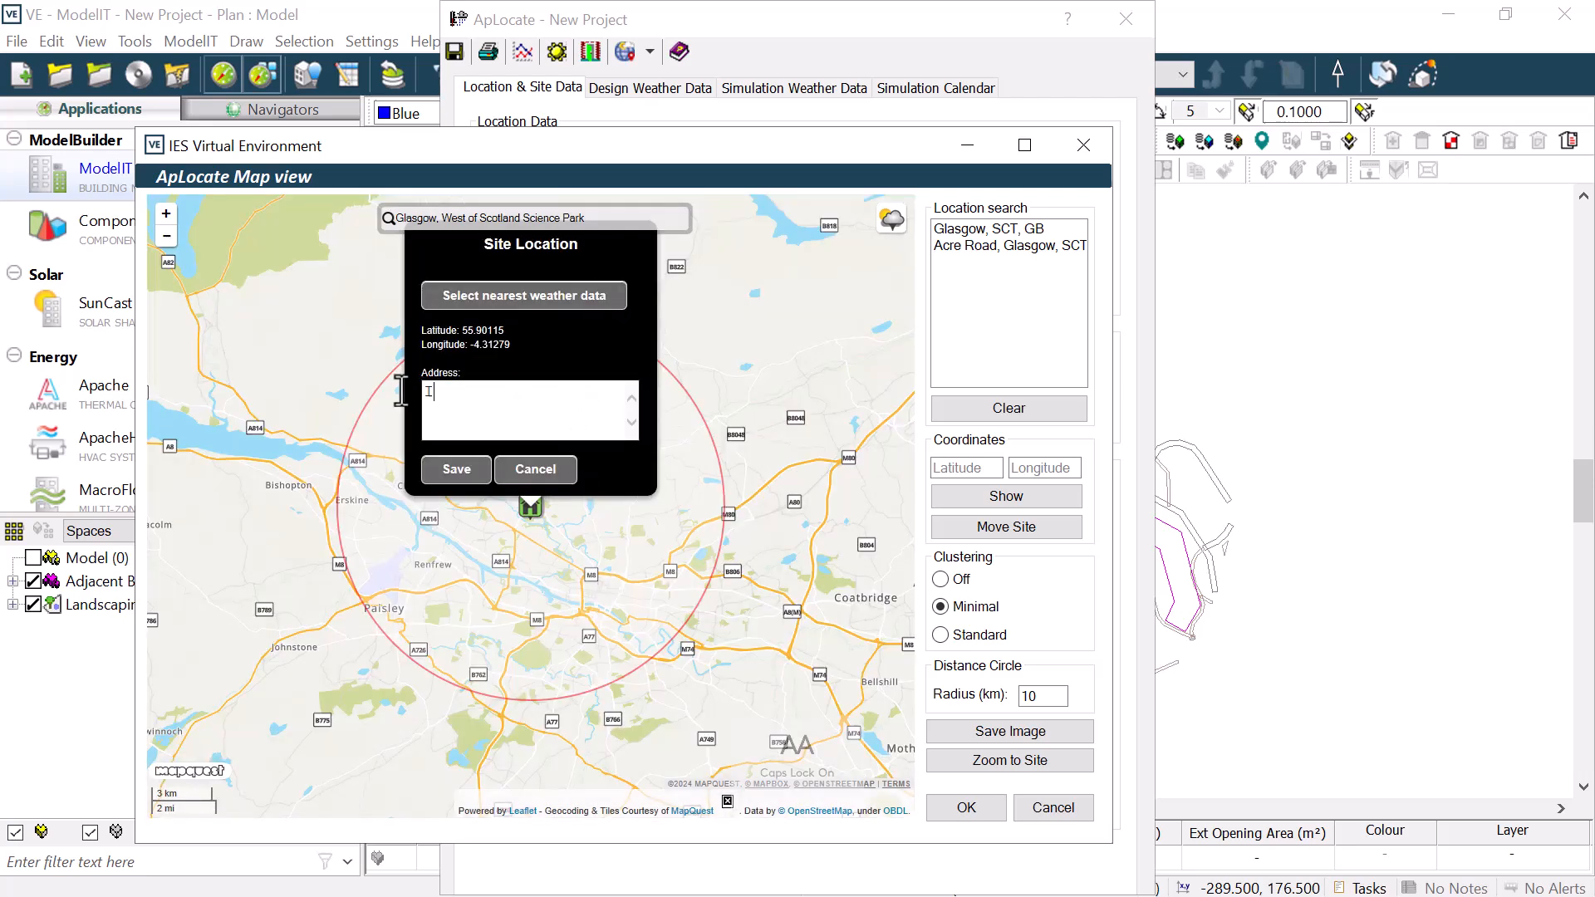
{"action": "type", "text": "IES Glasgow"}
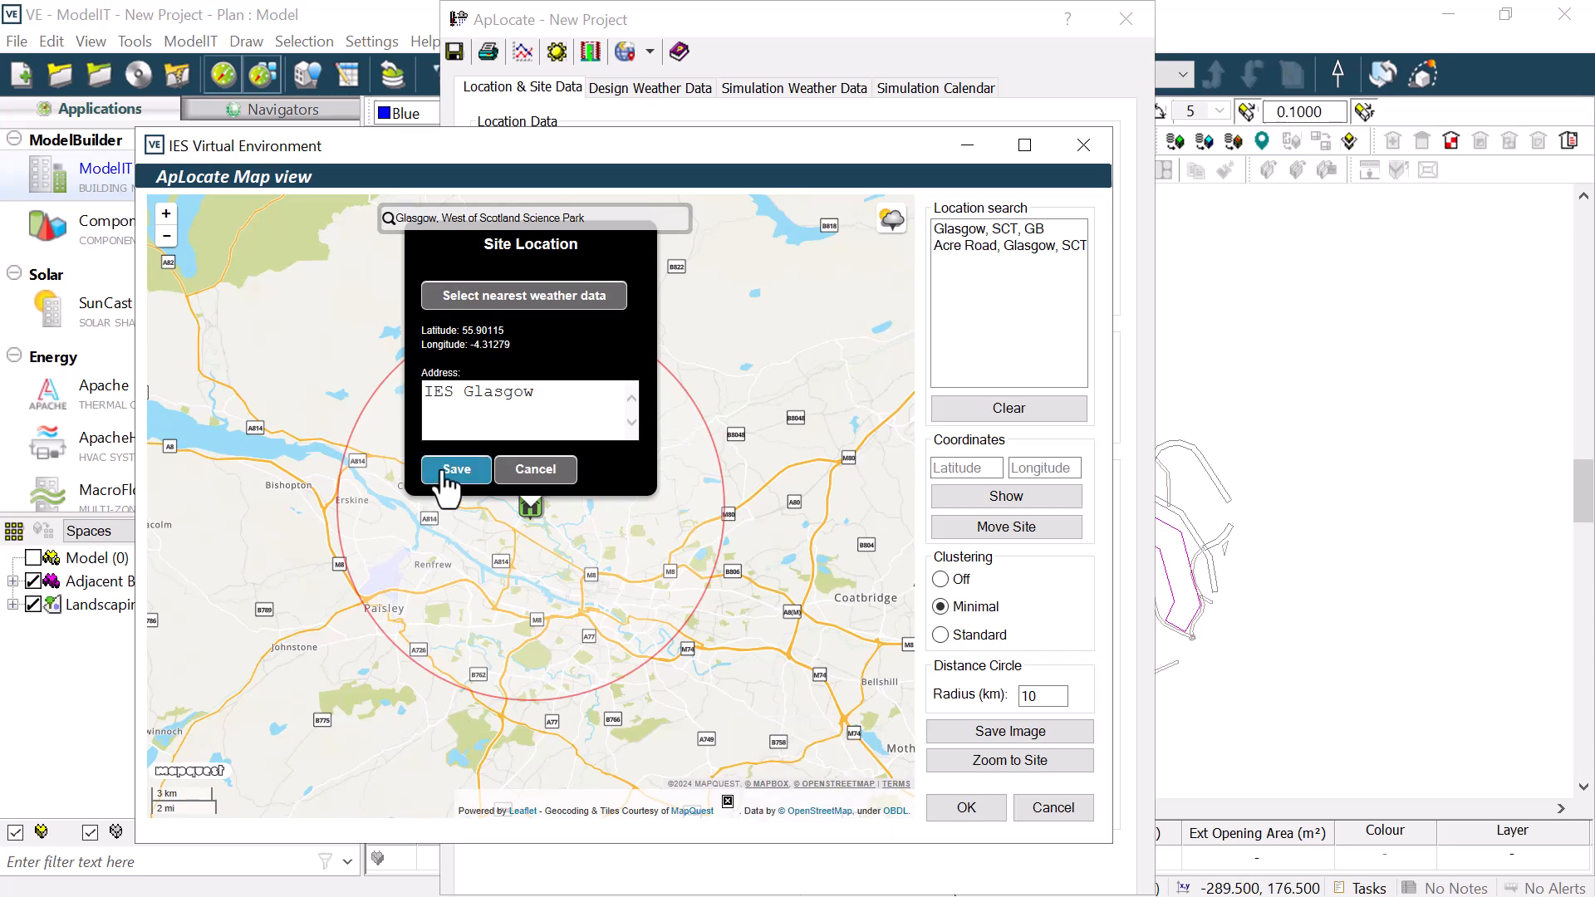
{"action": "left_click", "coordinate": [456, 468]}
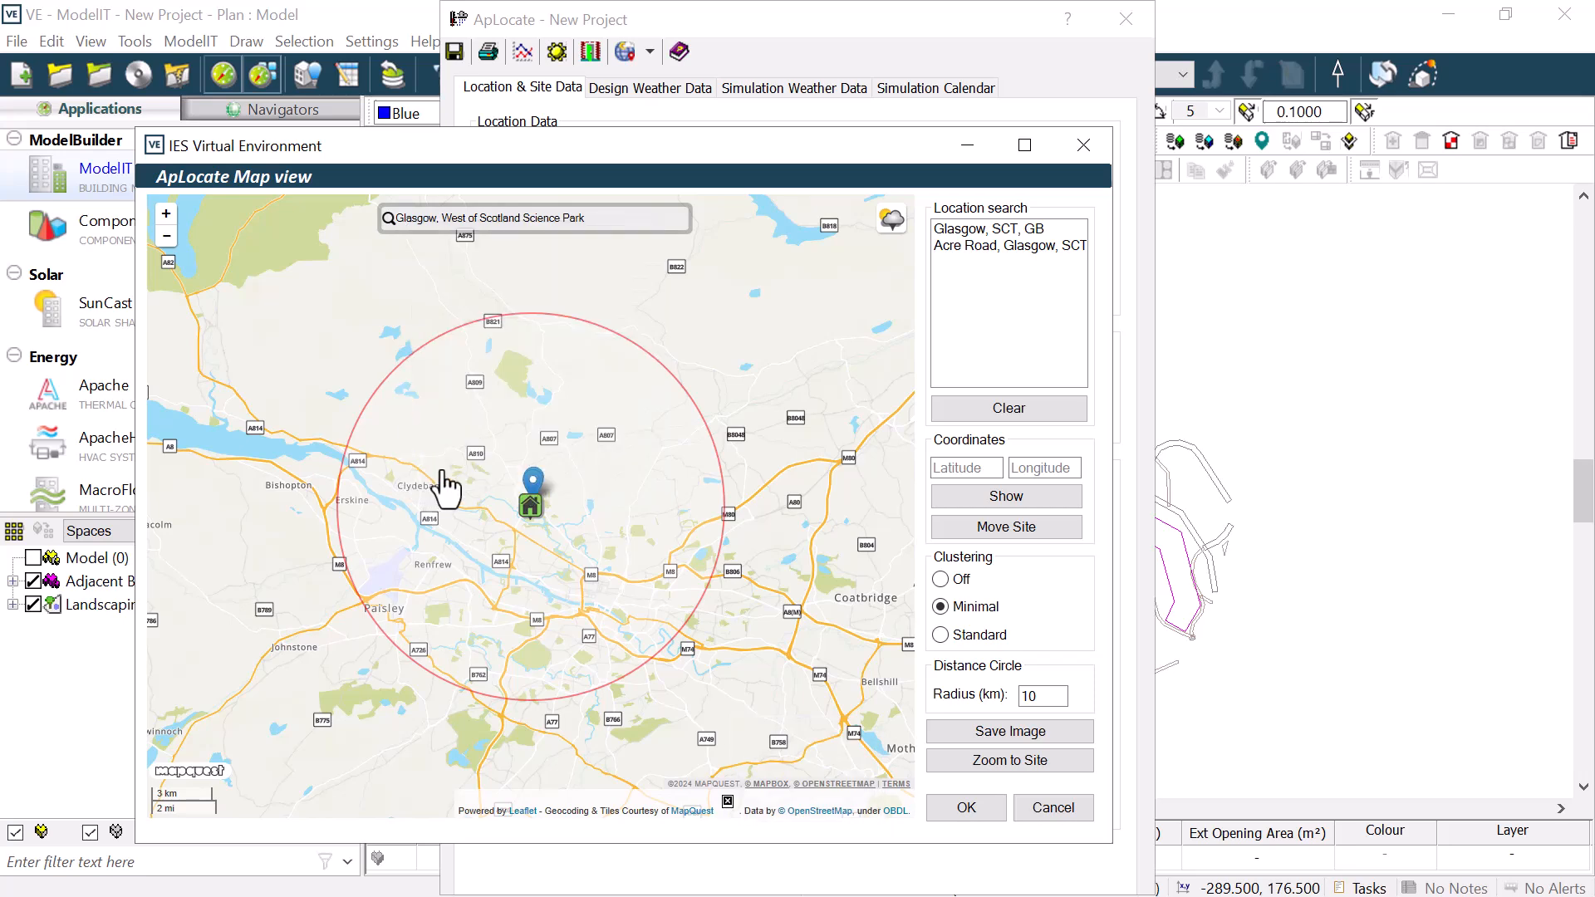
{"action": "left_click", "coordinate": [964, 807]}
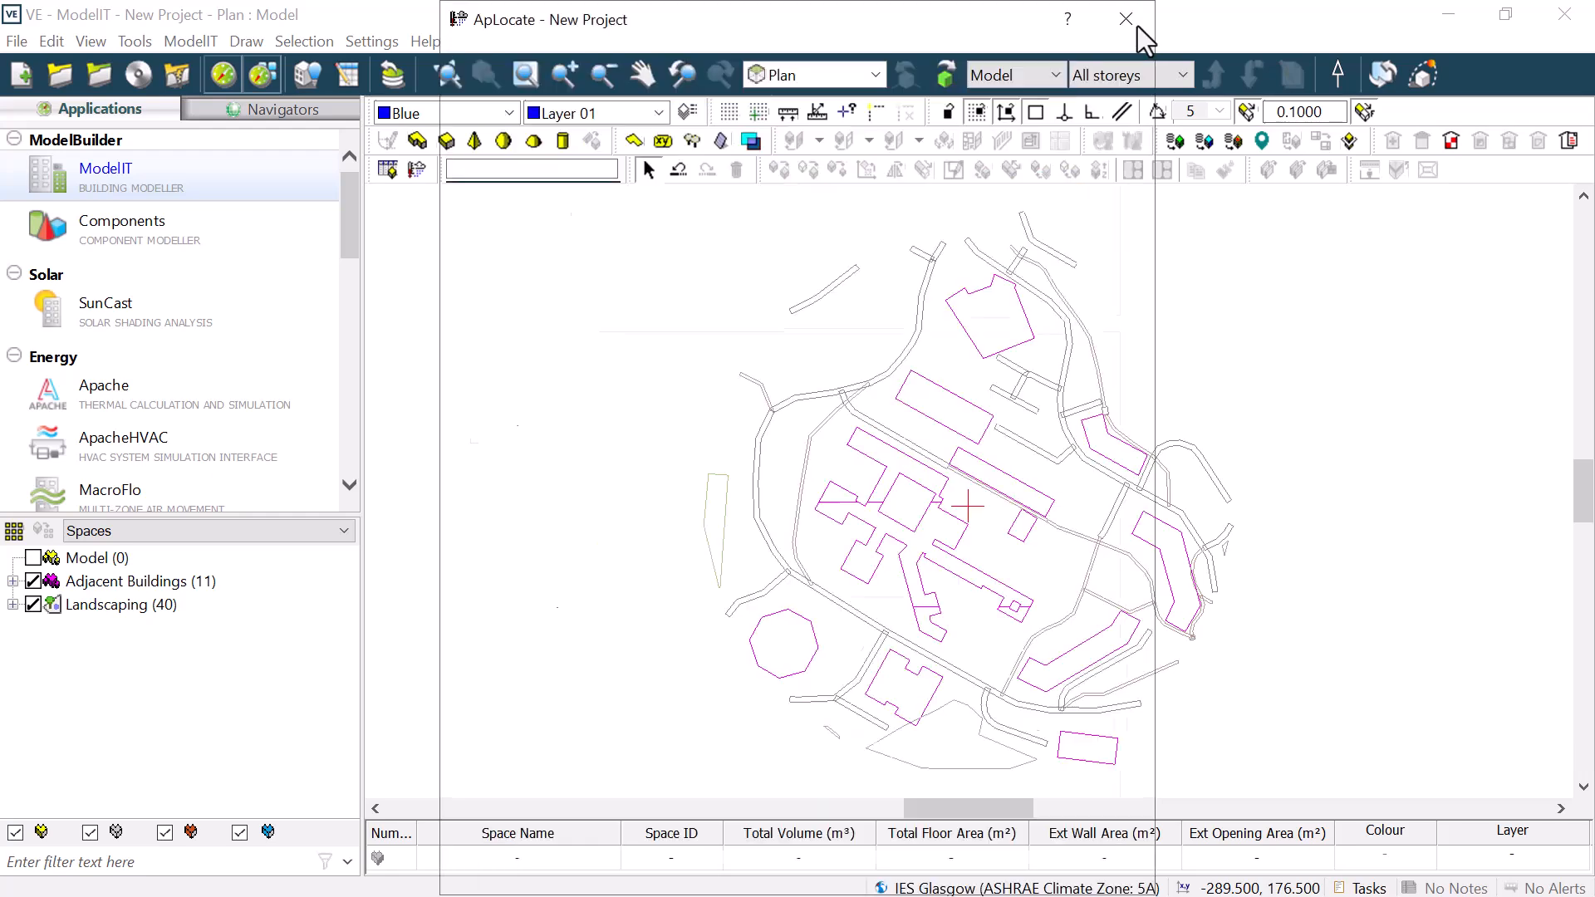
- Close ApLocate and bring up the element heights editor for the octagonal building (0 and 3 m)
{"action": "left_click", "coordinate": [1125, 18]}
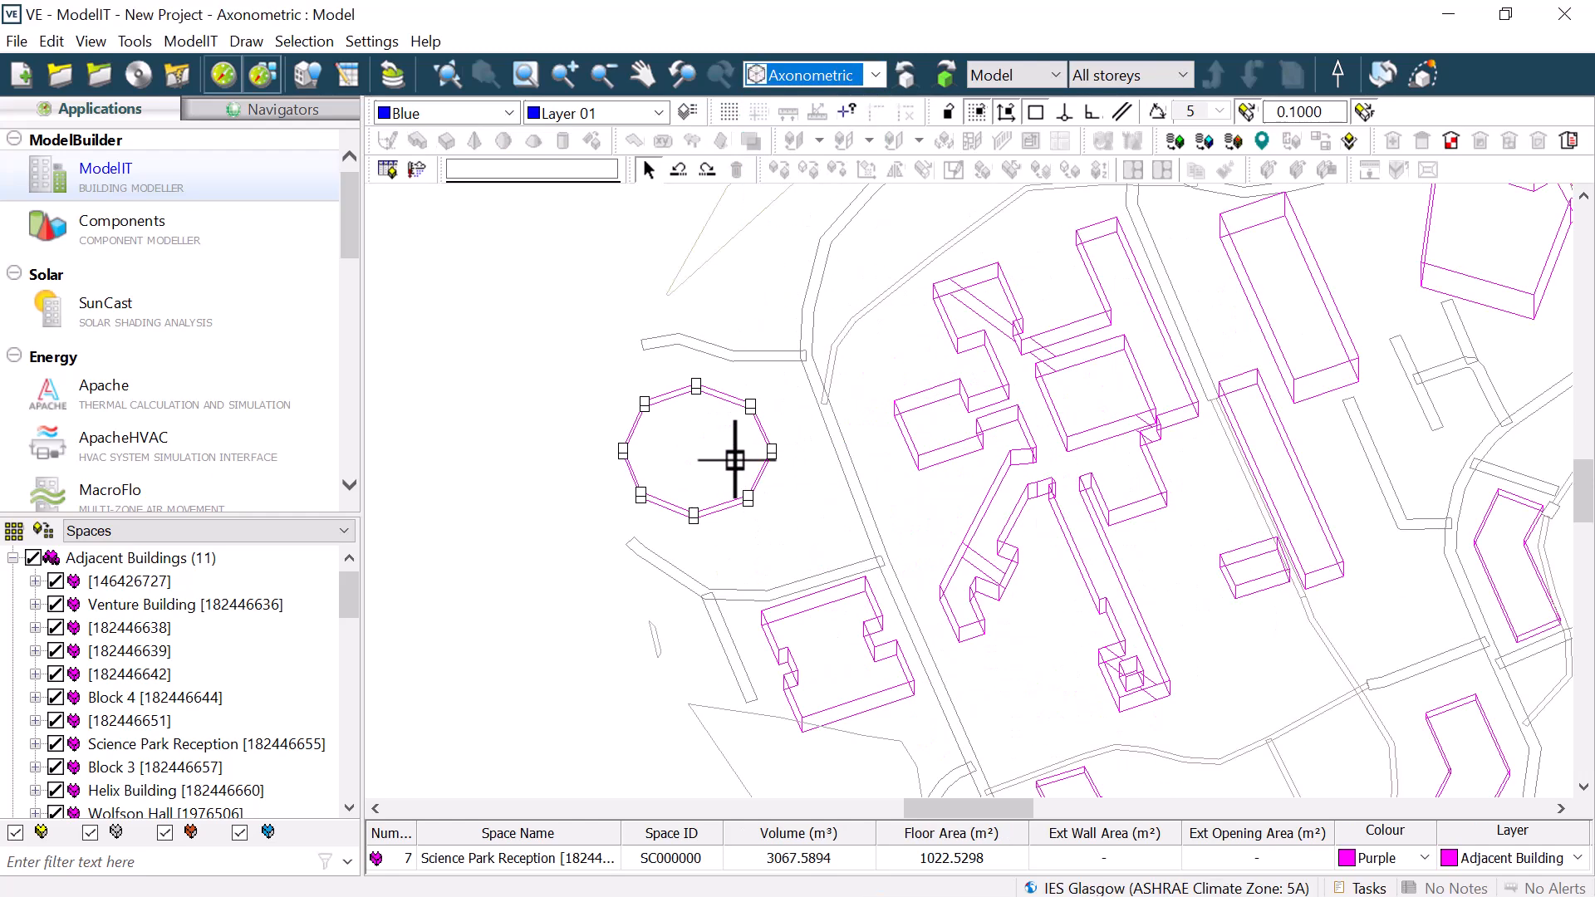
{"action": "right_click", "coordinate": [728, 456]}
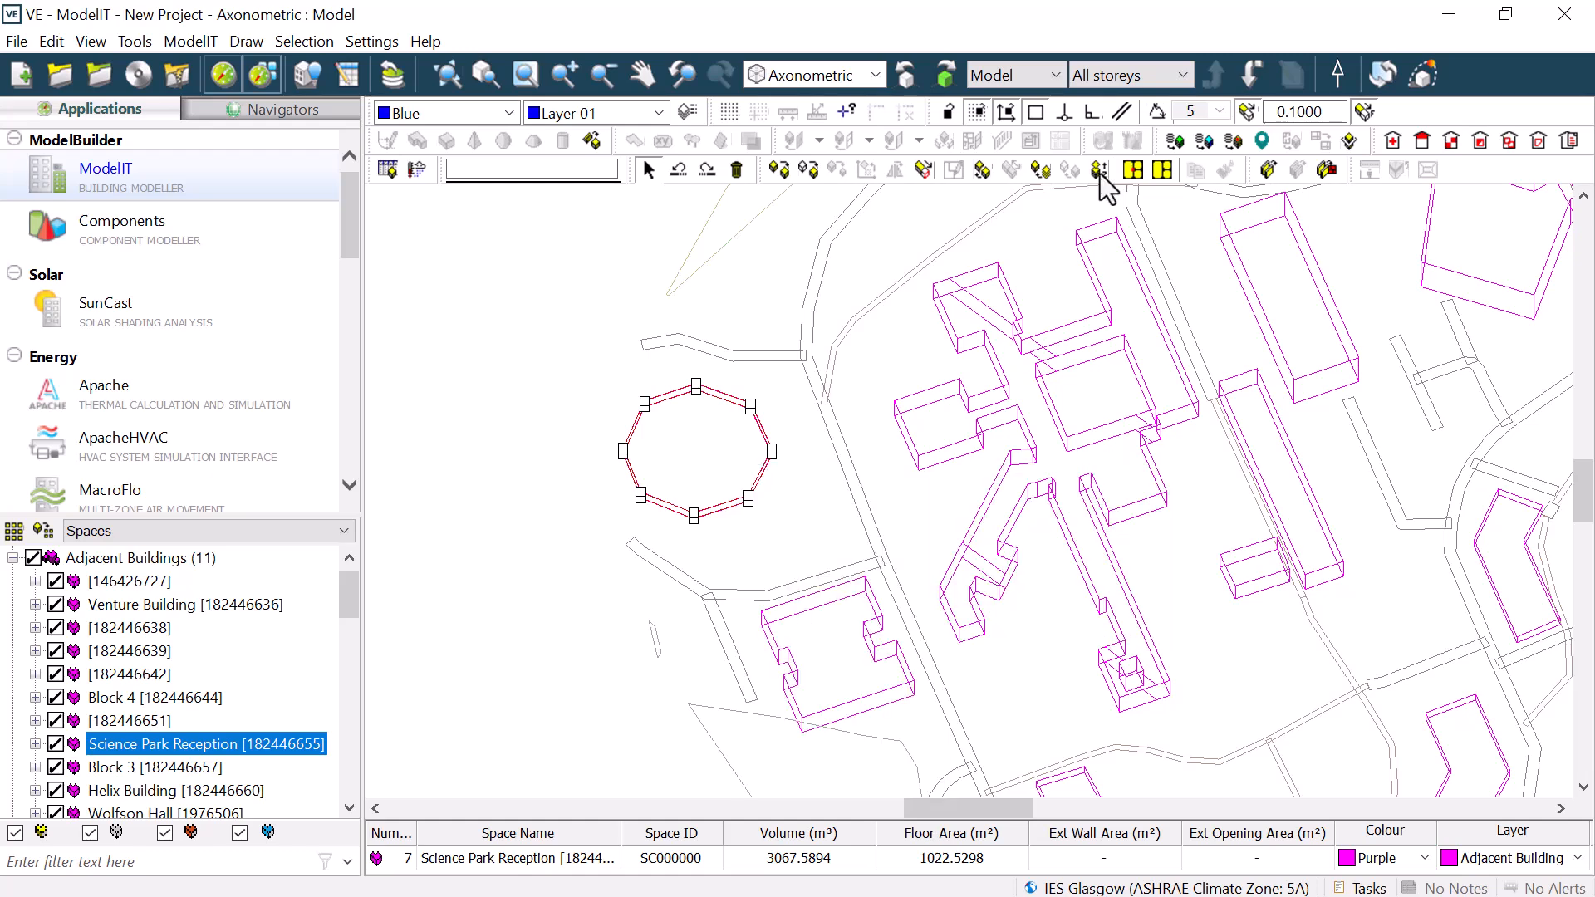
{"action": "left_click", "coordinate": [1098, 169]}
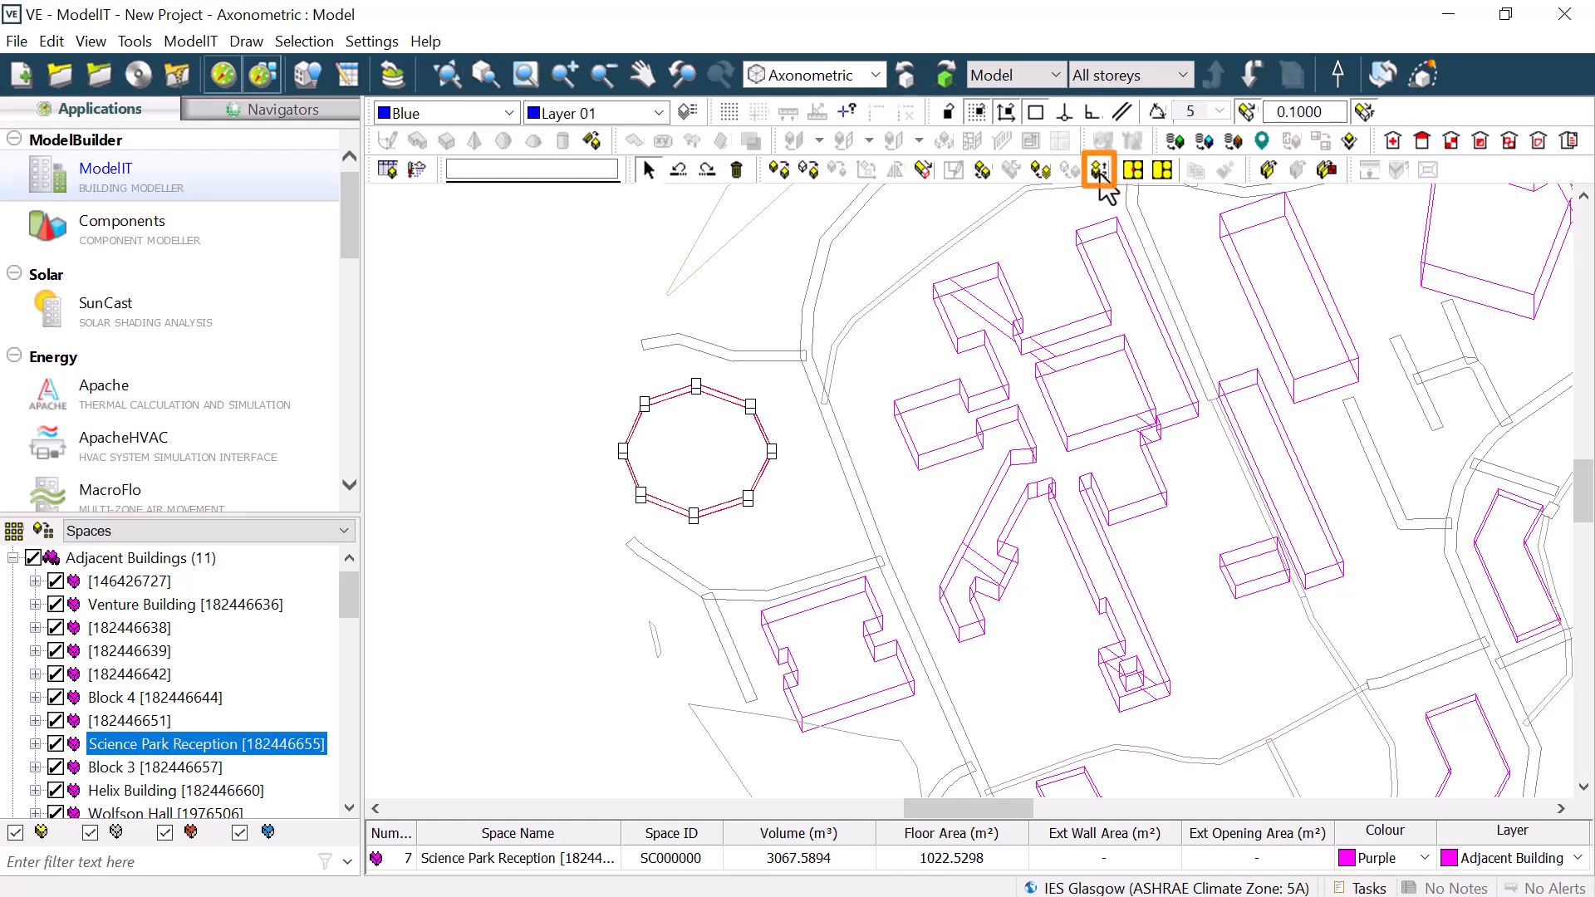
{"action": "left_click", "coordinate": [1098, 169]}
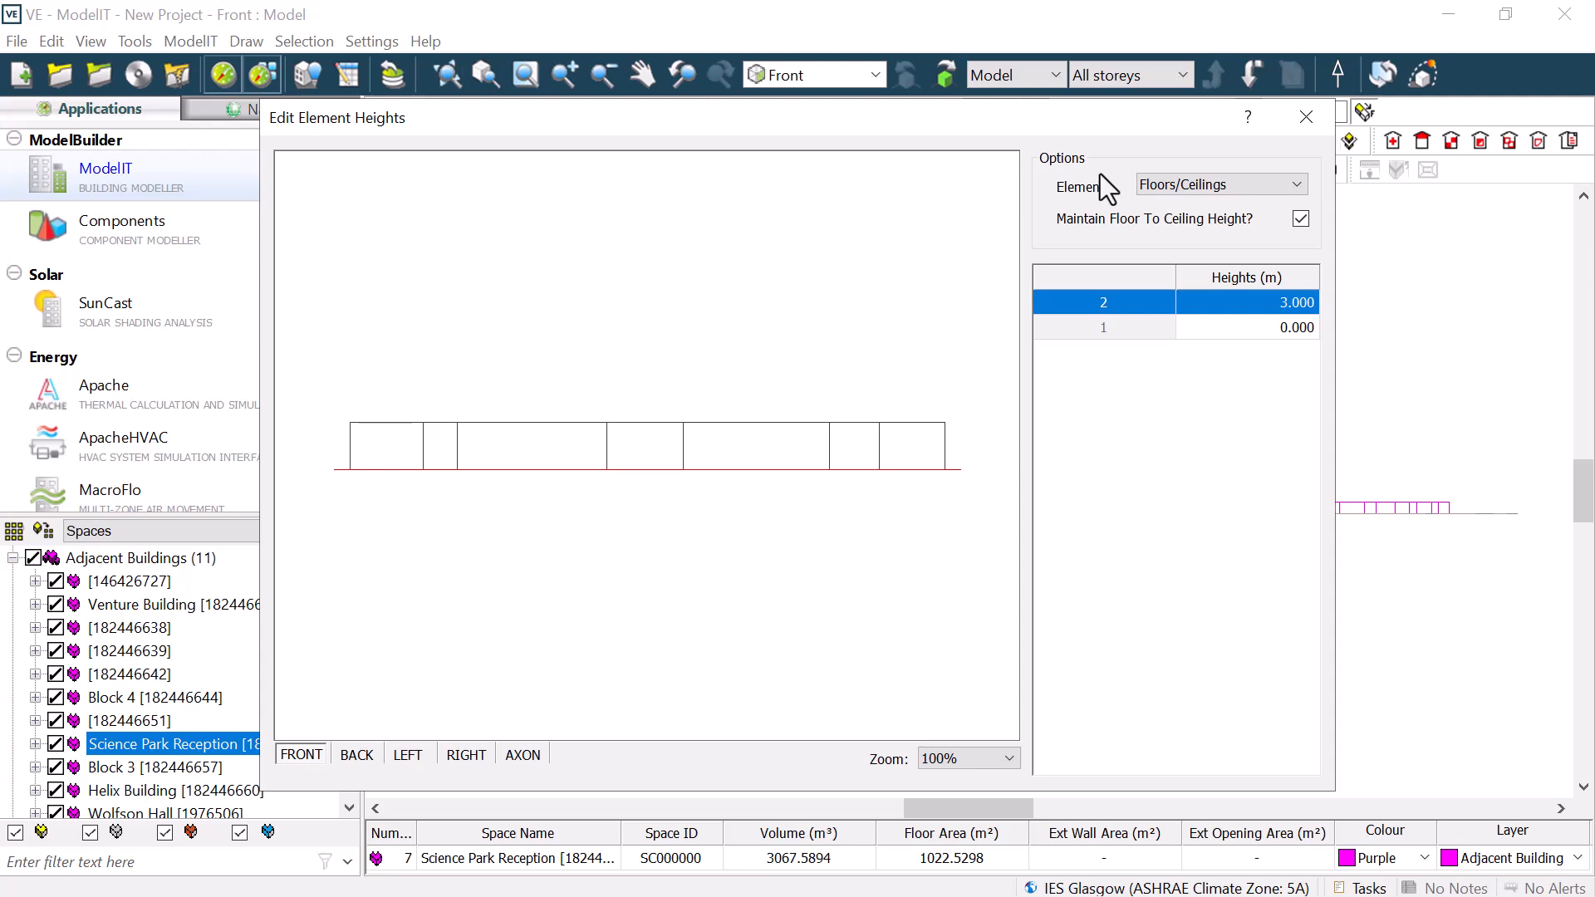
{"action": "mouse_move", "coordinate": [1308, 140]}
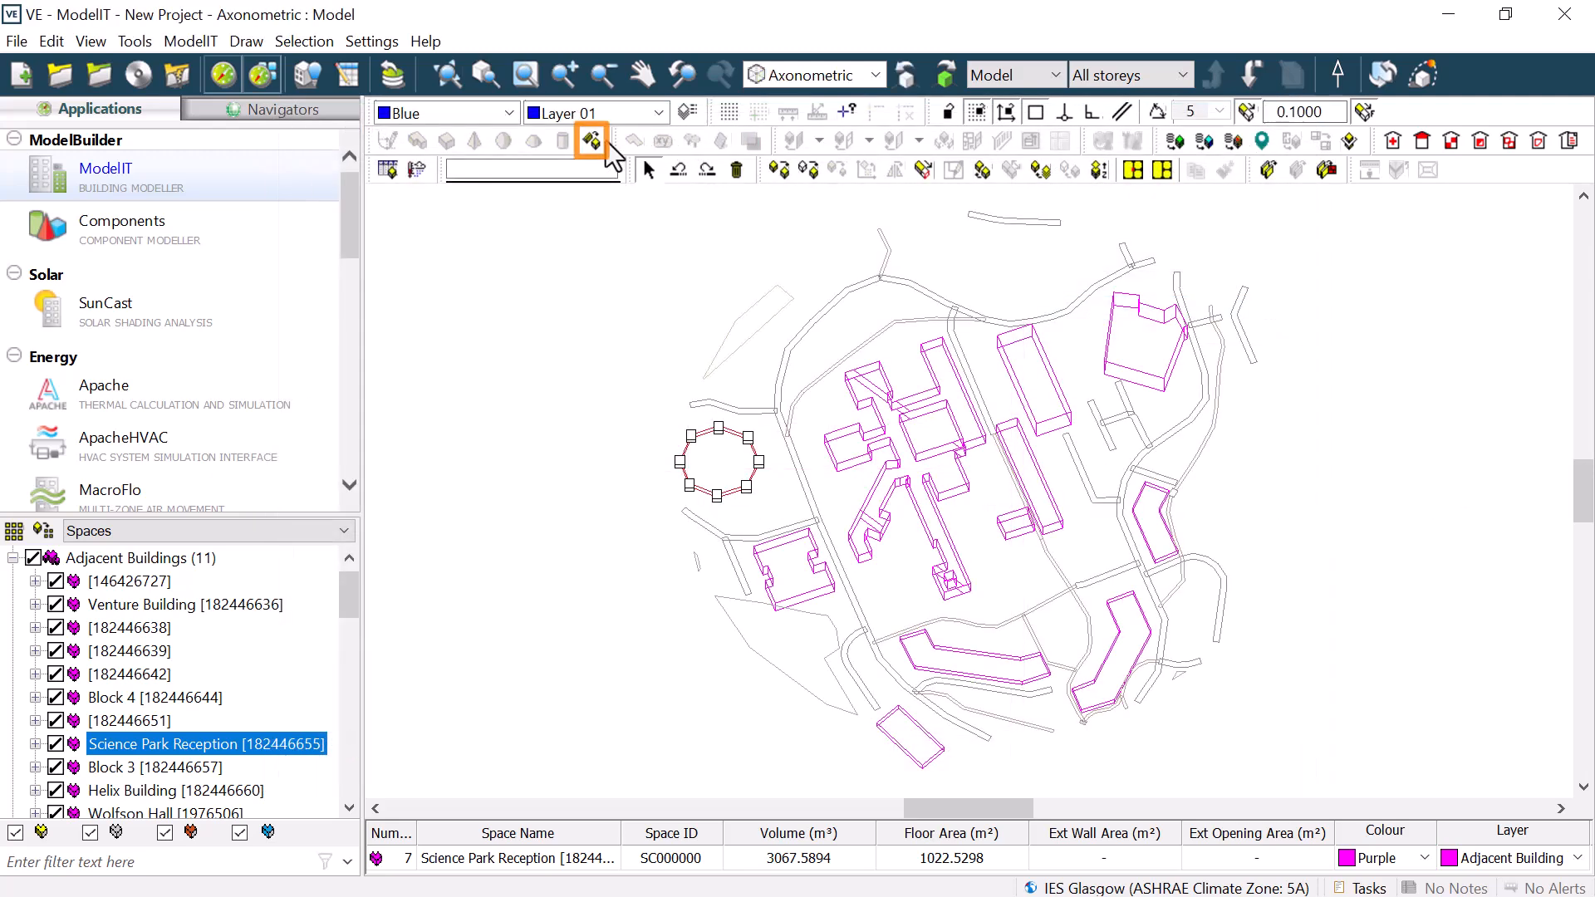
- Generate a 30° pitched roof with 0.250 m overlap on the octagon and switch to Plan view
{"action": "left_click", "coordinate": [592, 139]}
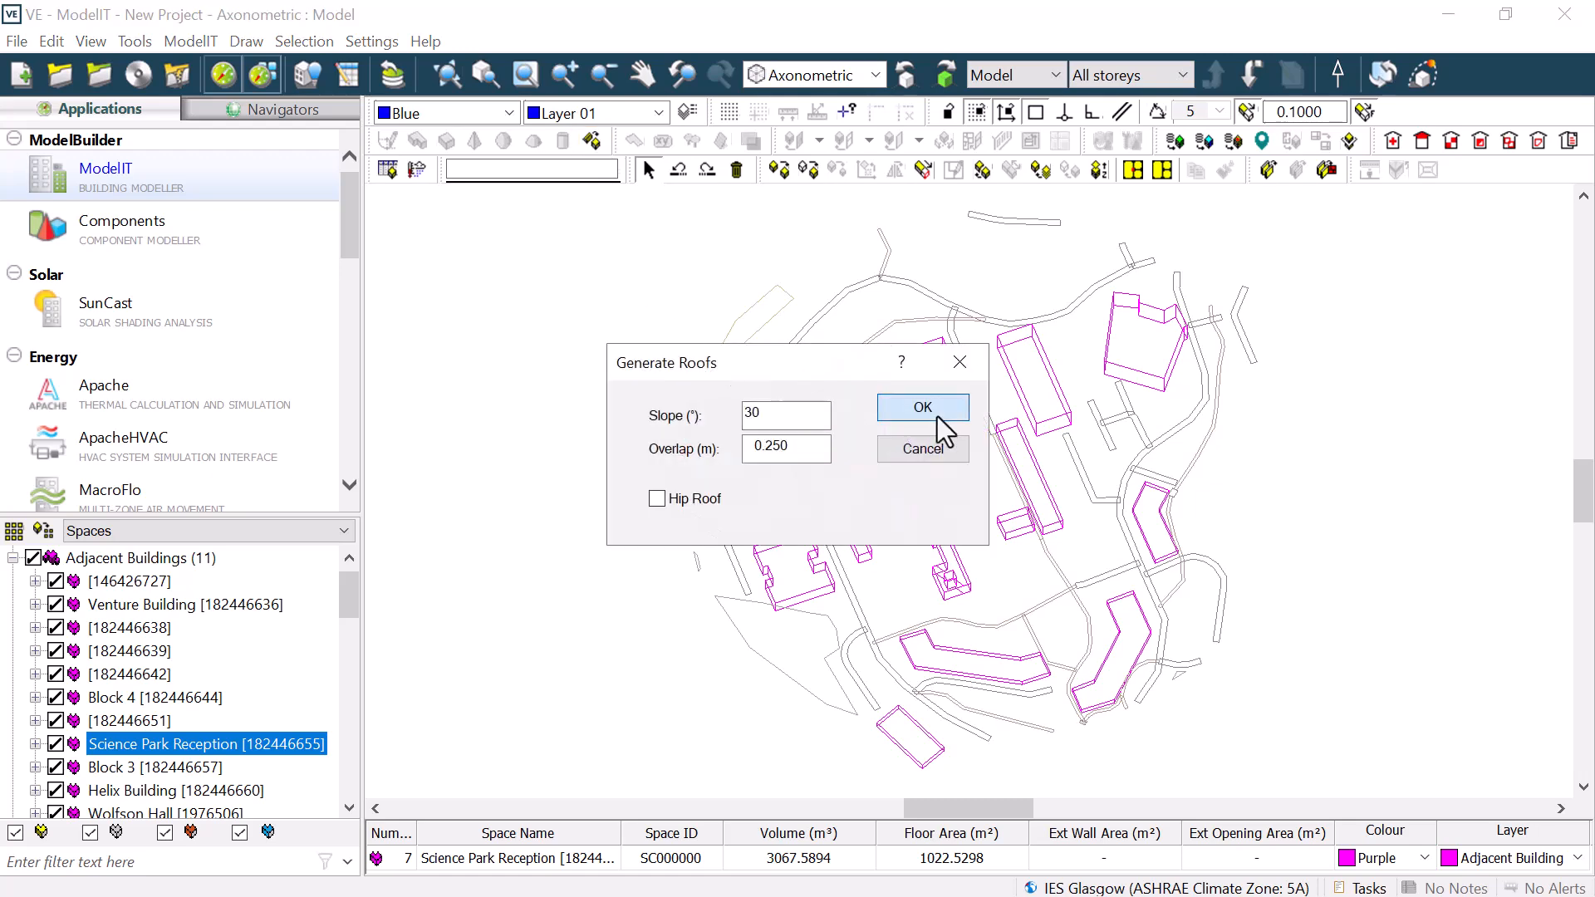
{"action": "left_click", "coordinate": [921, 408]}
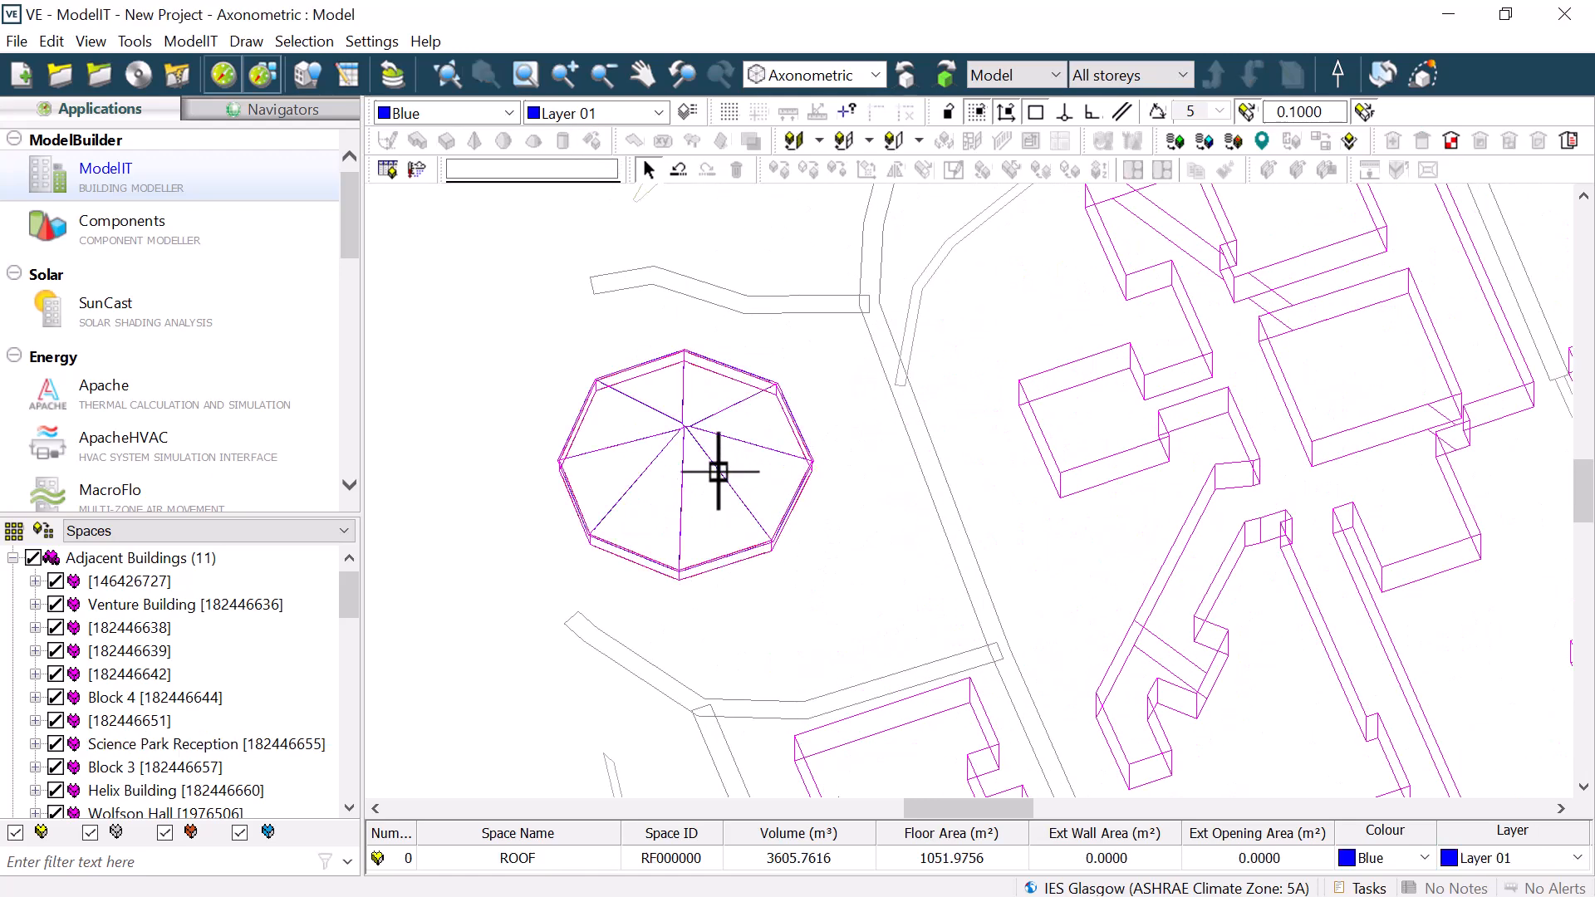
{"action": "right_click", "coordinate": [723, 474]}
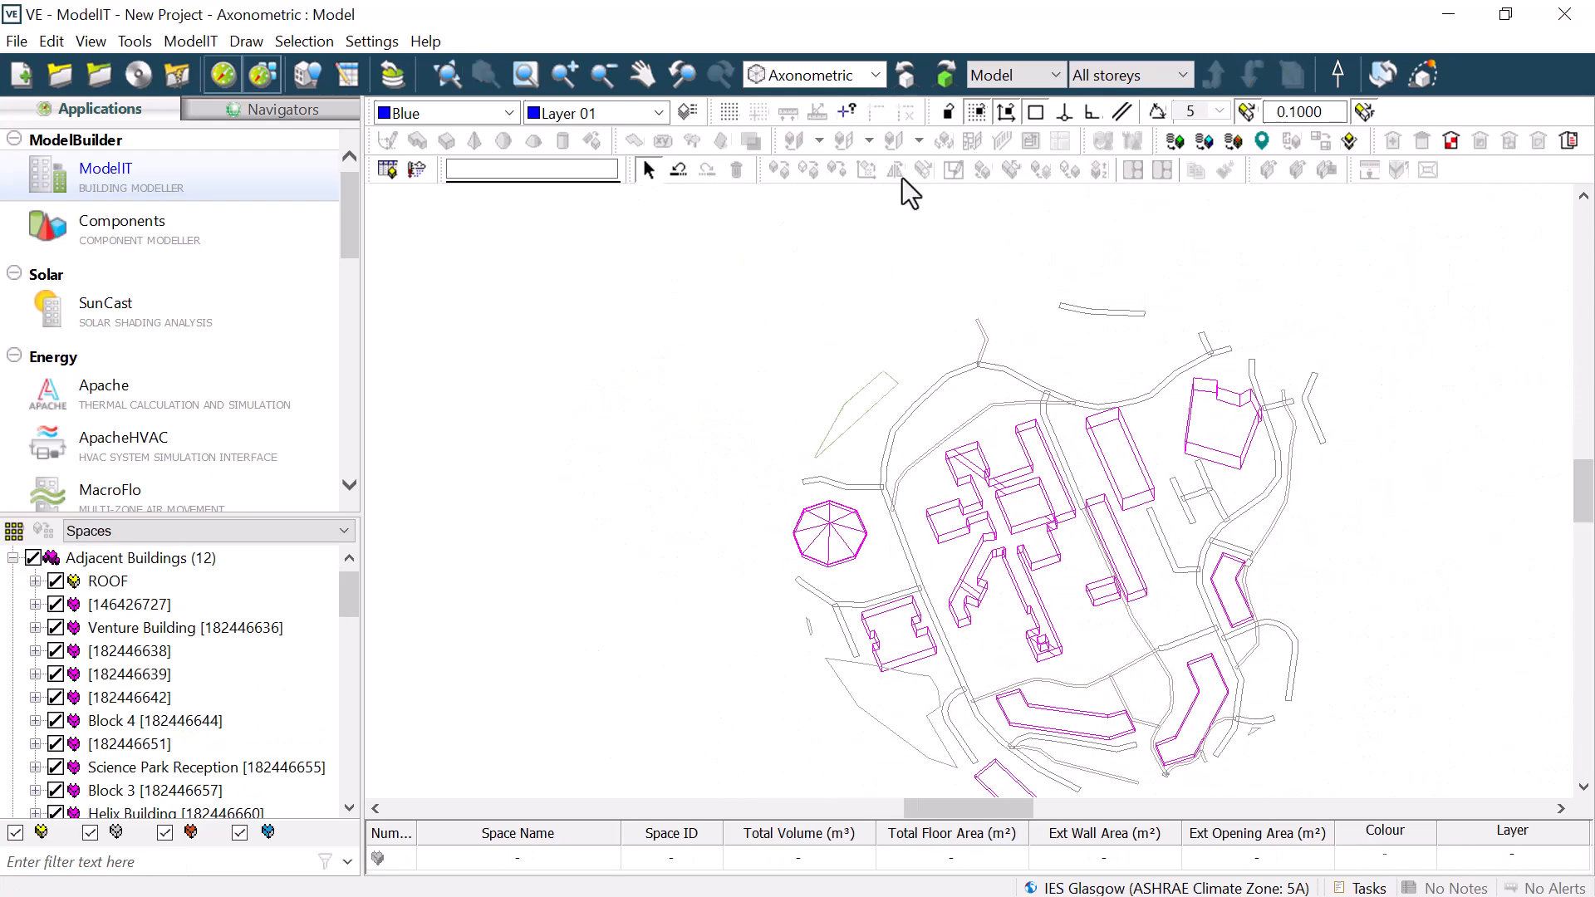
{"action": "left_click", "coordinate": [814, 75]}
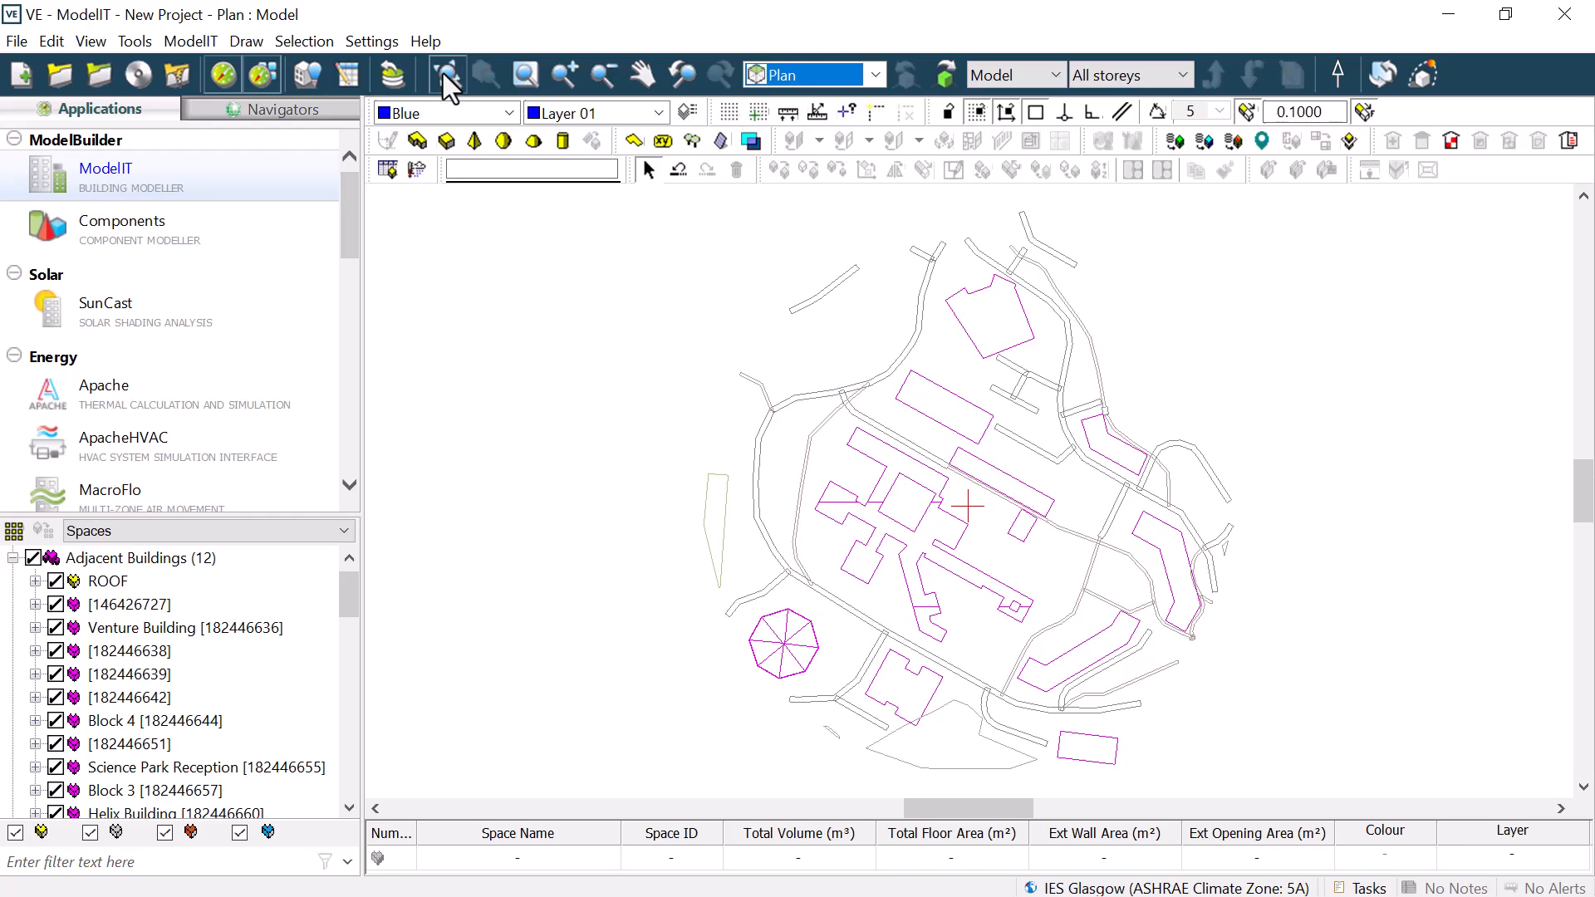
- Select everything in plan and rotate the campus so the blocks sit square
{"action": "left_click", "coordinate": [445, 74]}
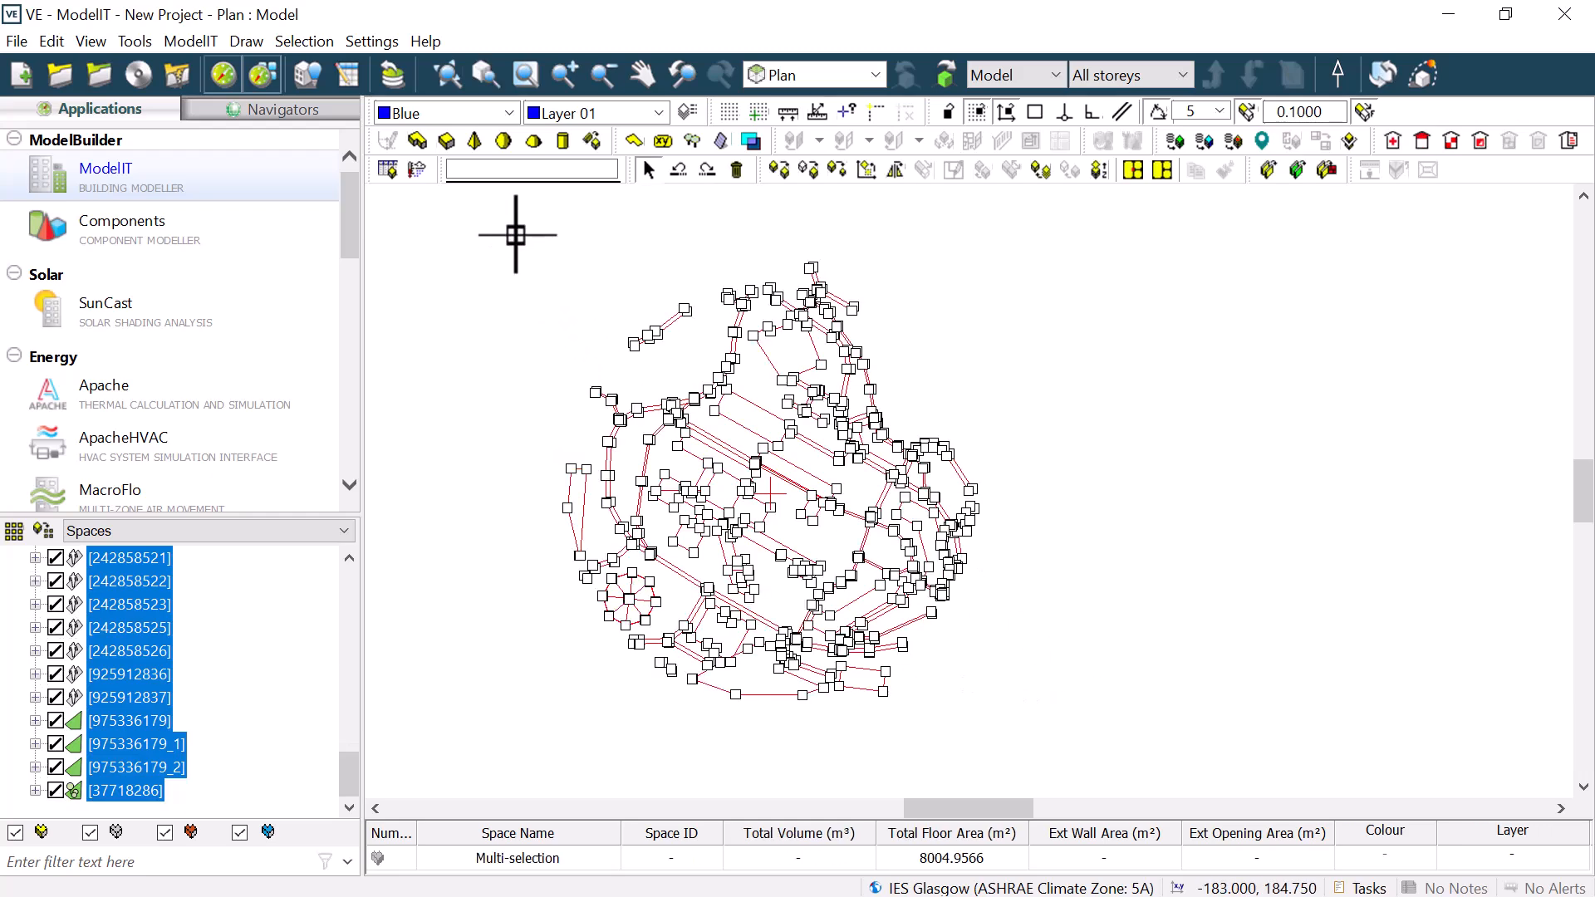
{"action": "mouse_move", "coordinate": [773, 197]}
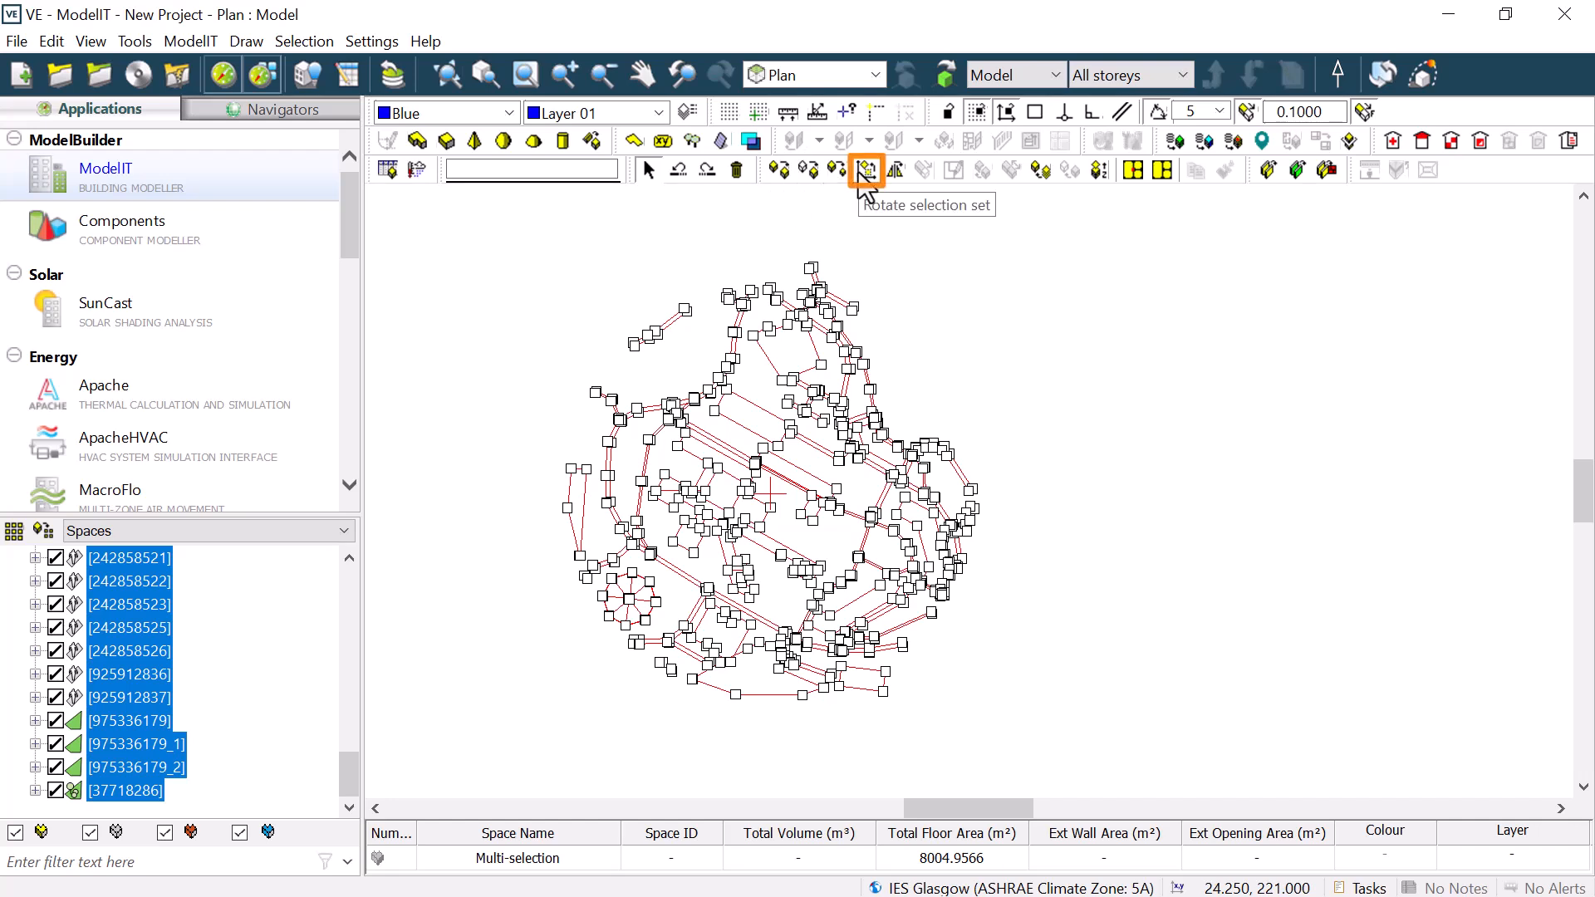
{"action": "left_click", "coordinate": [866, 170]}
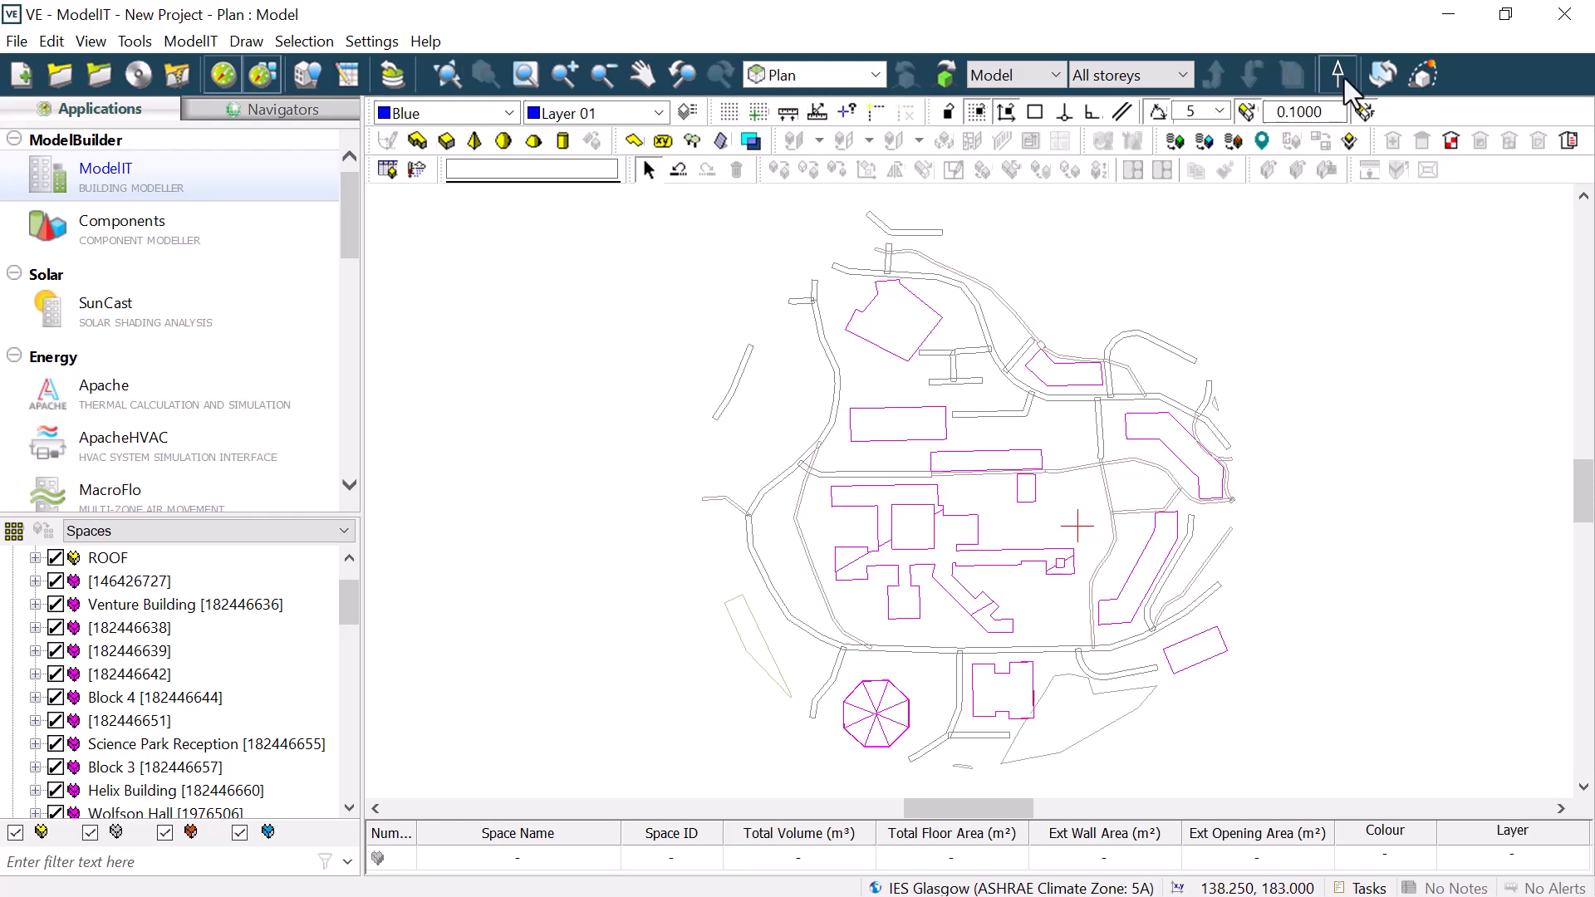
- Set the site's angle of north to 30 degrees in Site Rotation
{"action": "left_click", "coordinate": [1336, 73]}
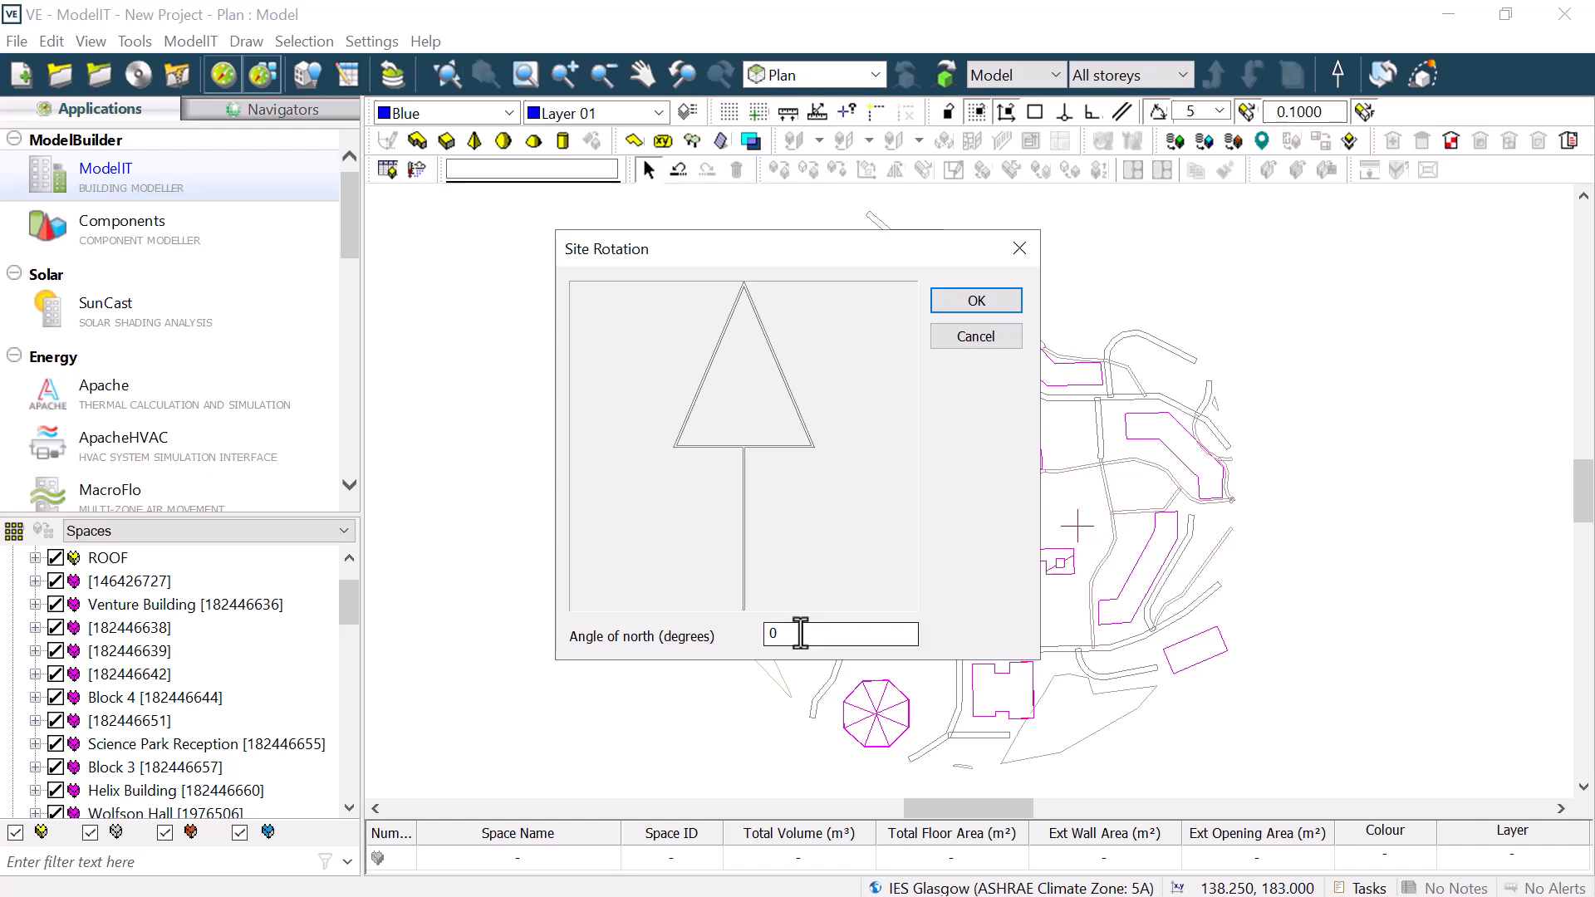
{"action": "type", "text": "3"}
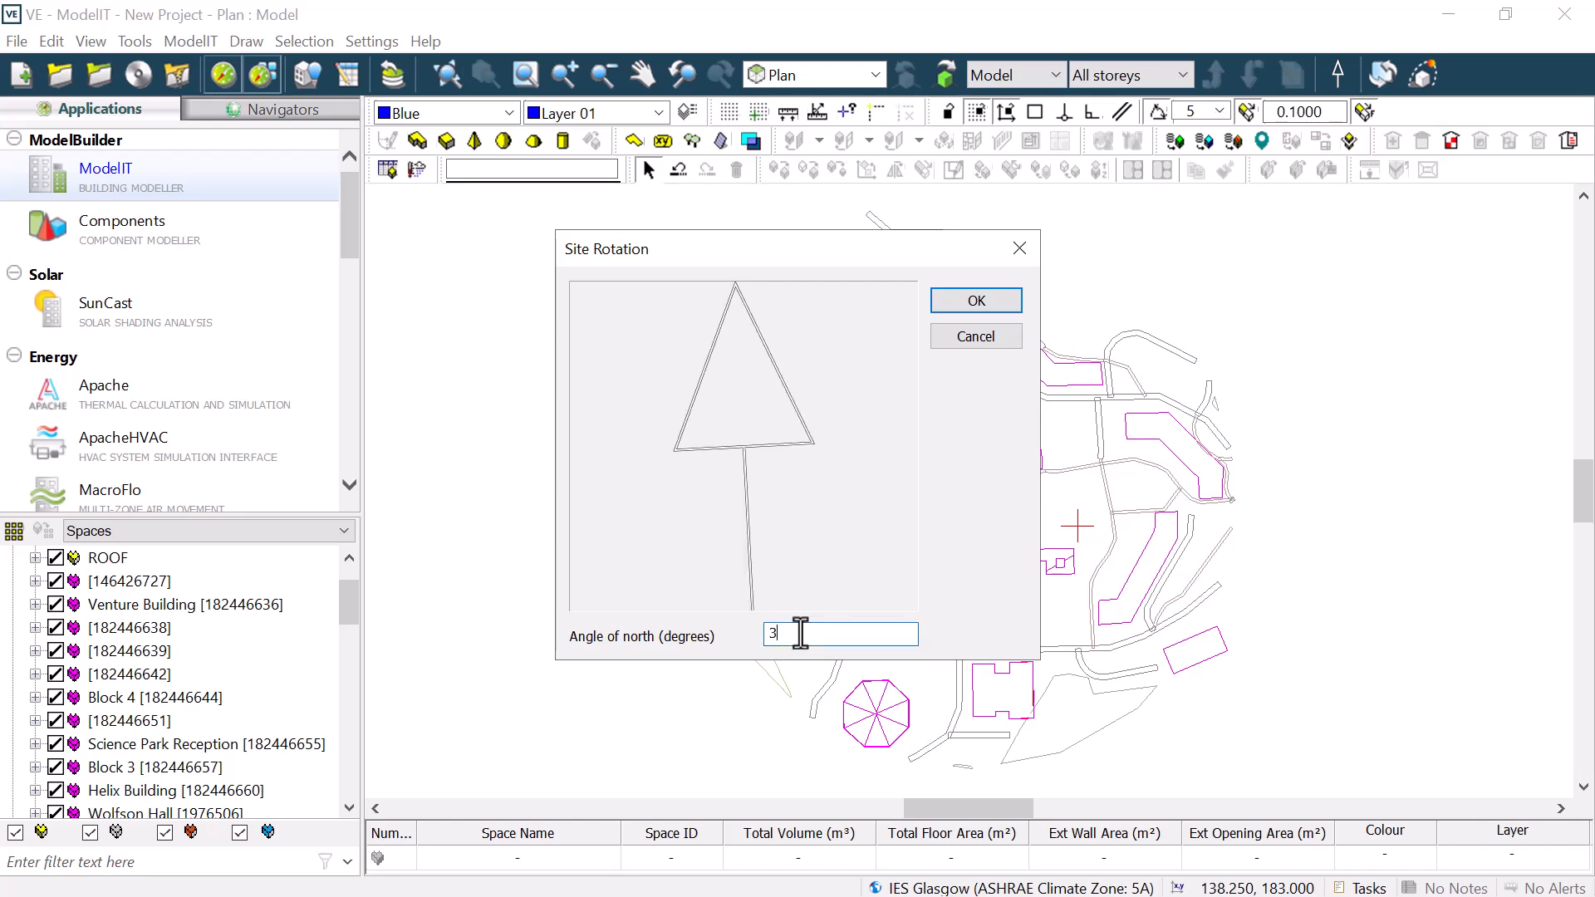
{"action": "type", "text": "0"}
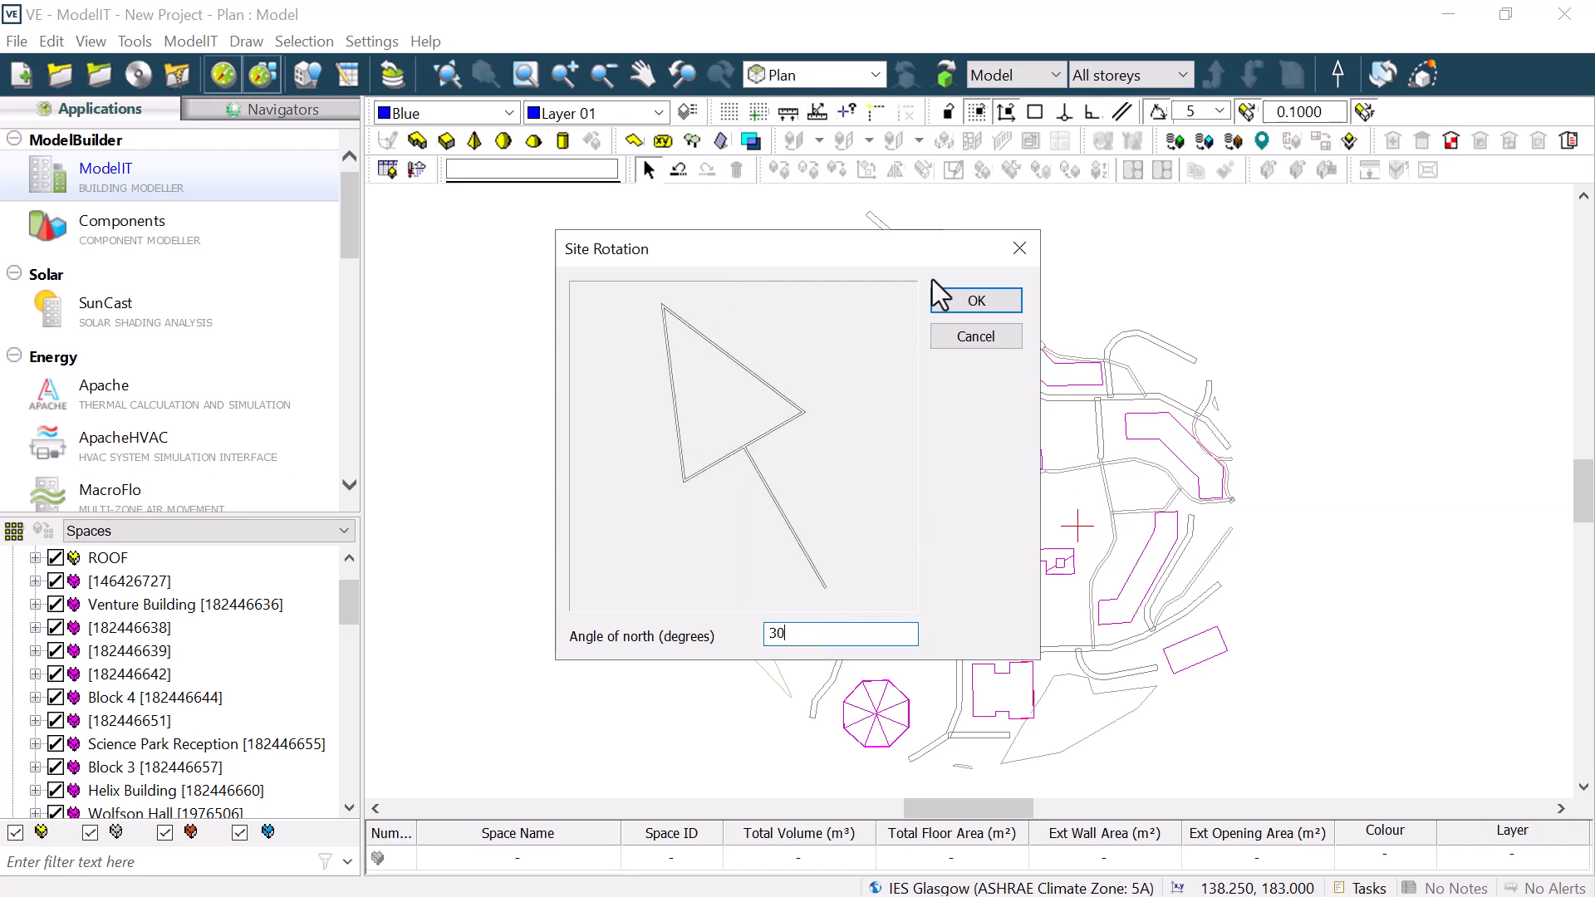
{"action": "left_click", "coordinate": [974, 301]}
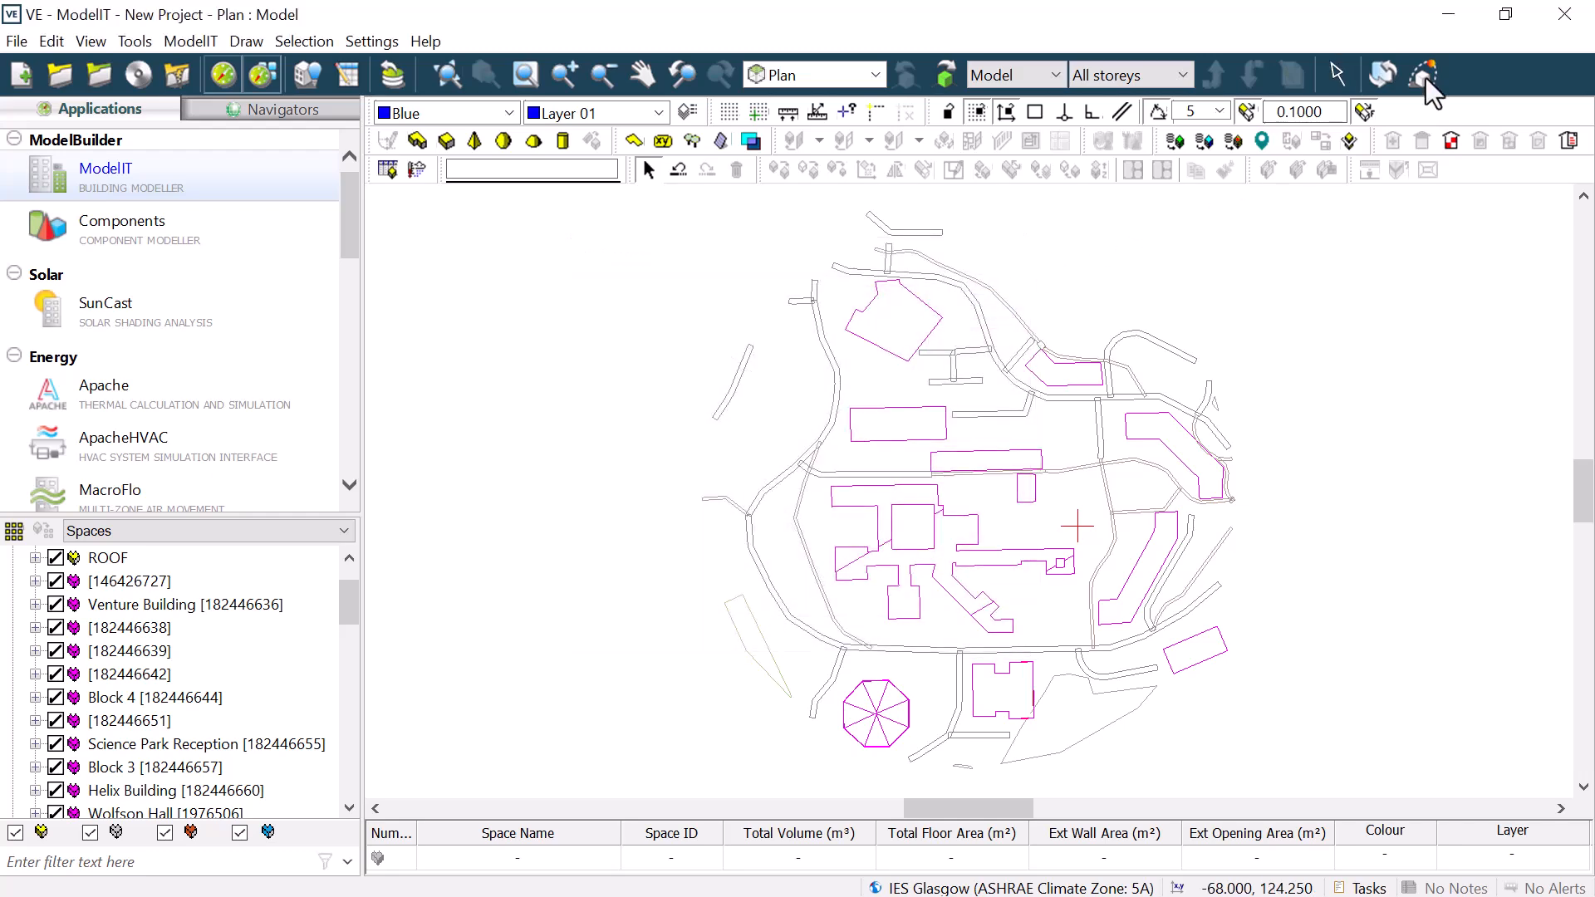
{"action": "left_click", "coordinate": [1424, 73]}
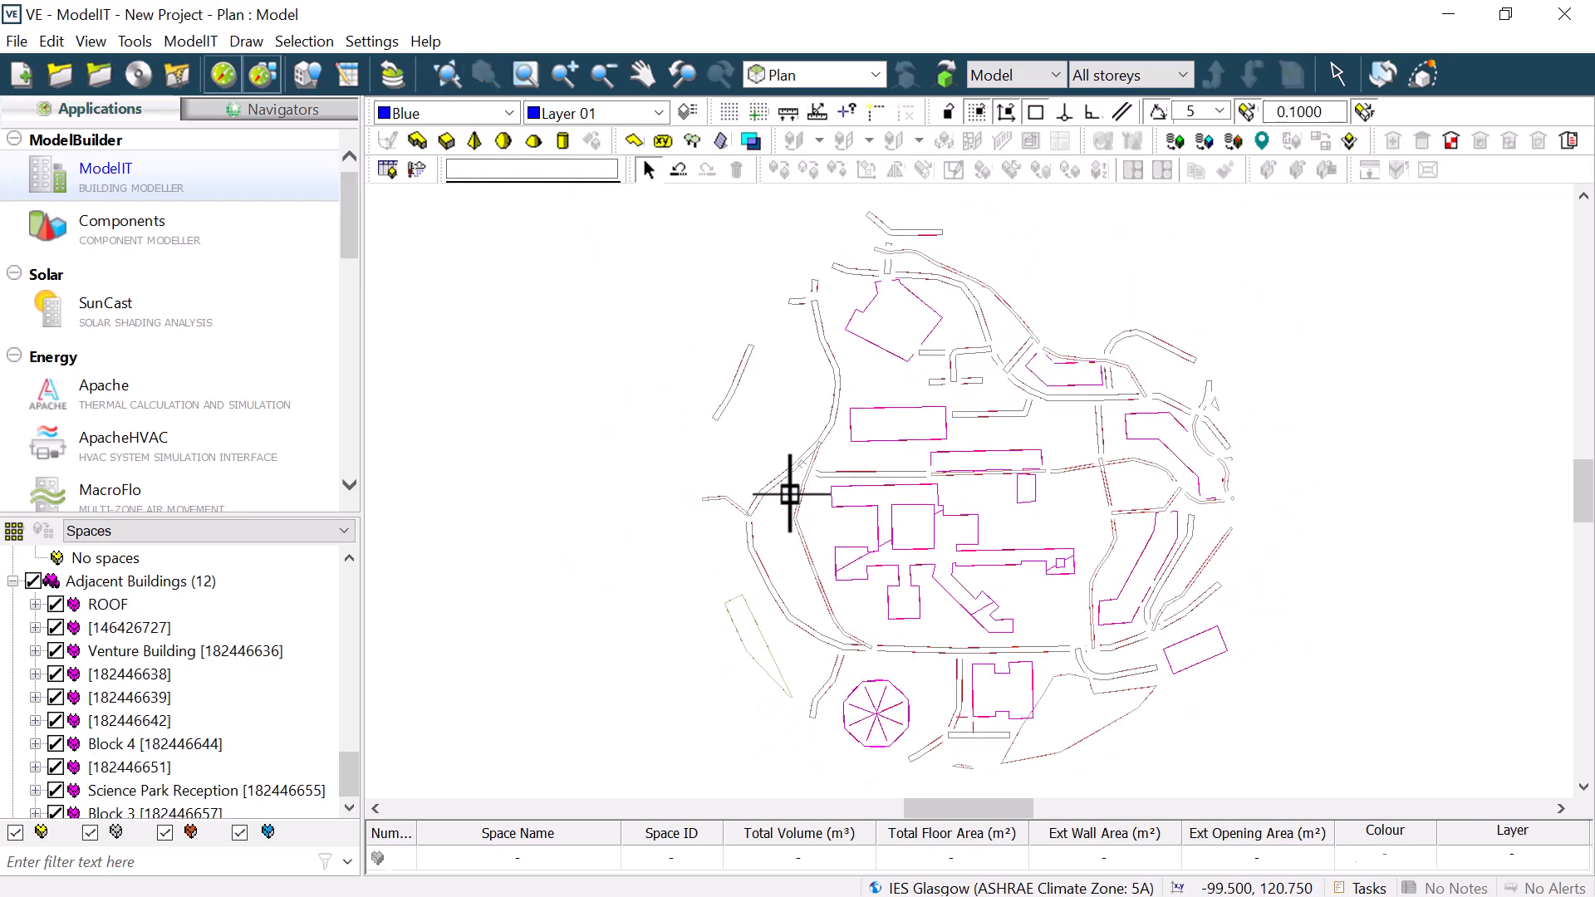
- End the current tool and bring up the File menu over the rotated plan
{"action": "right_click", "coordinate": [1017, 701]}
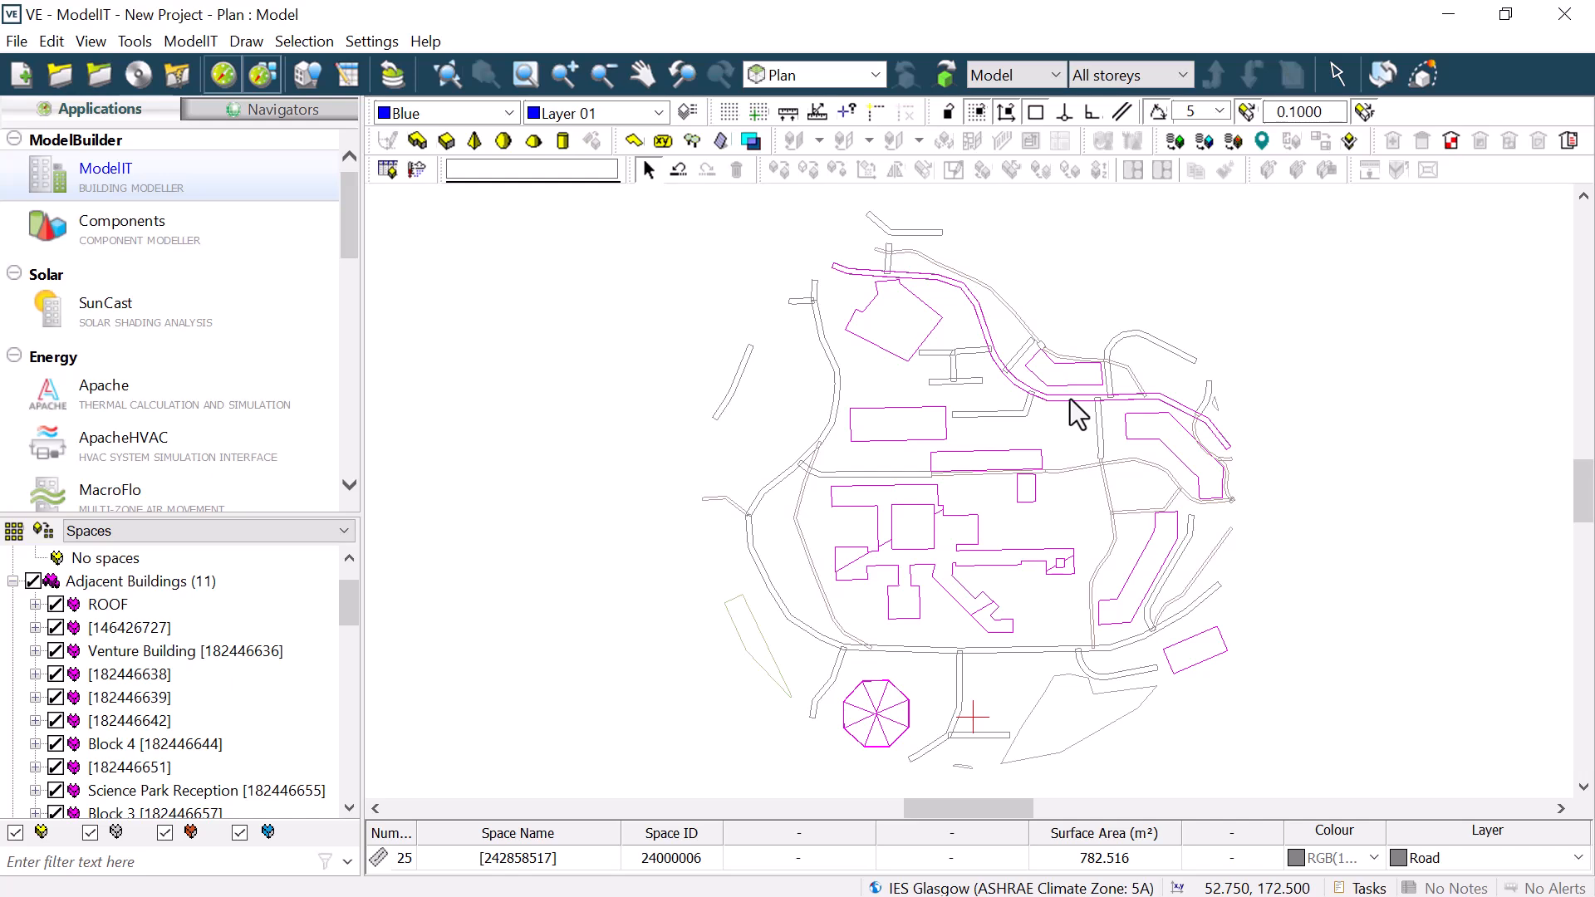
{"action": "left_click", "coordinate": [17, 40]}
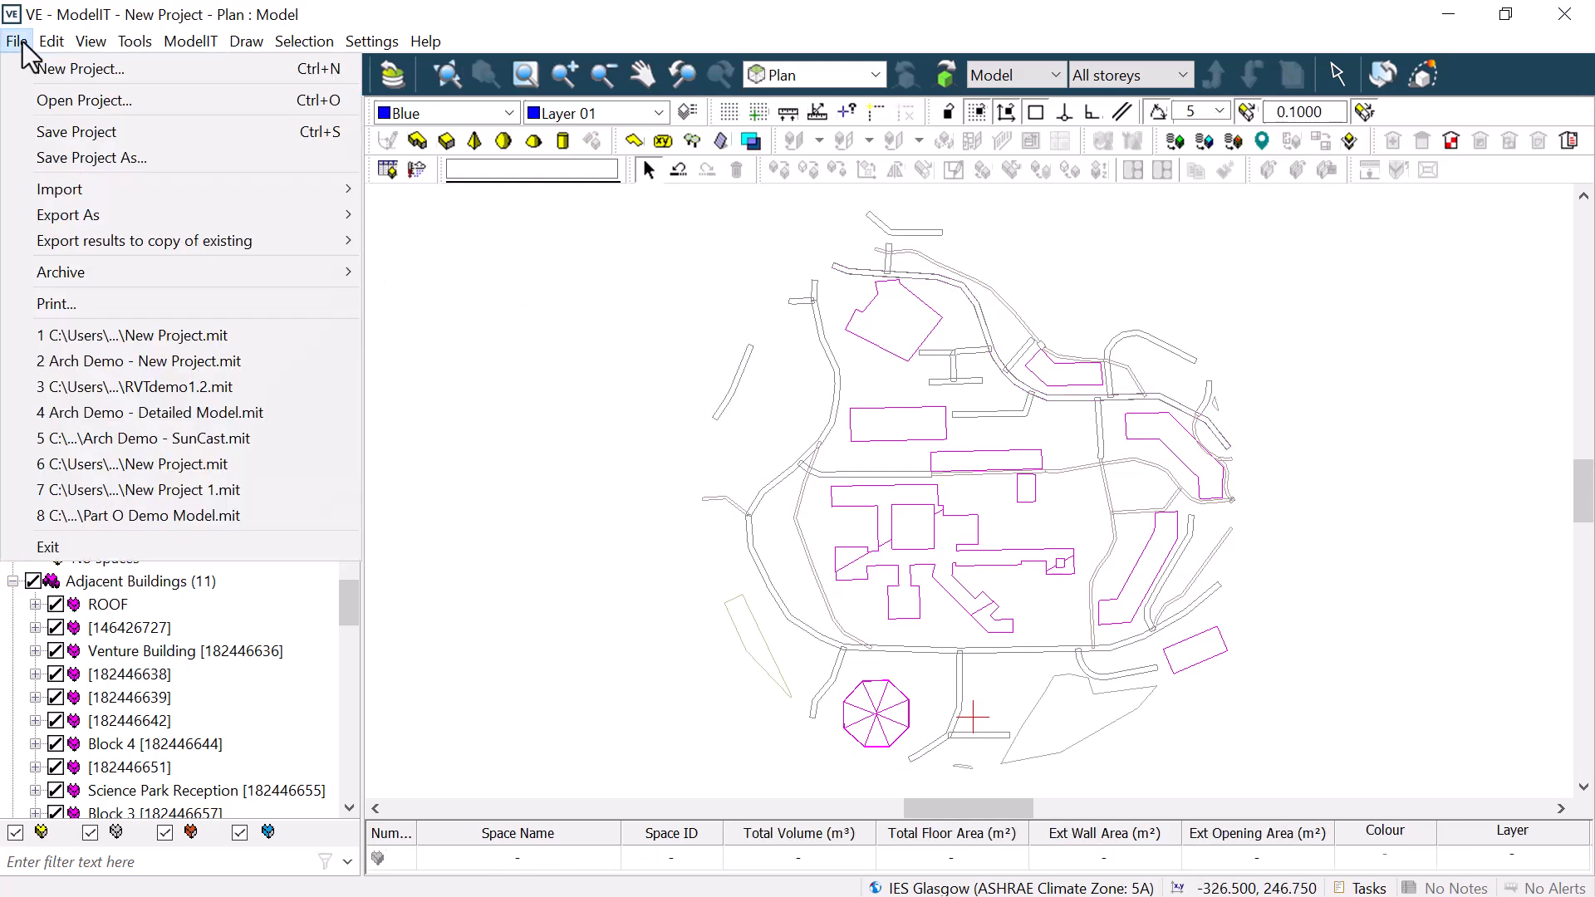
- Import the Revit building through Advanced Import and show the site in Model Viewer II
{"action": "left_click", "coordinate": [60, 188]}
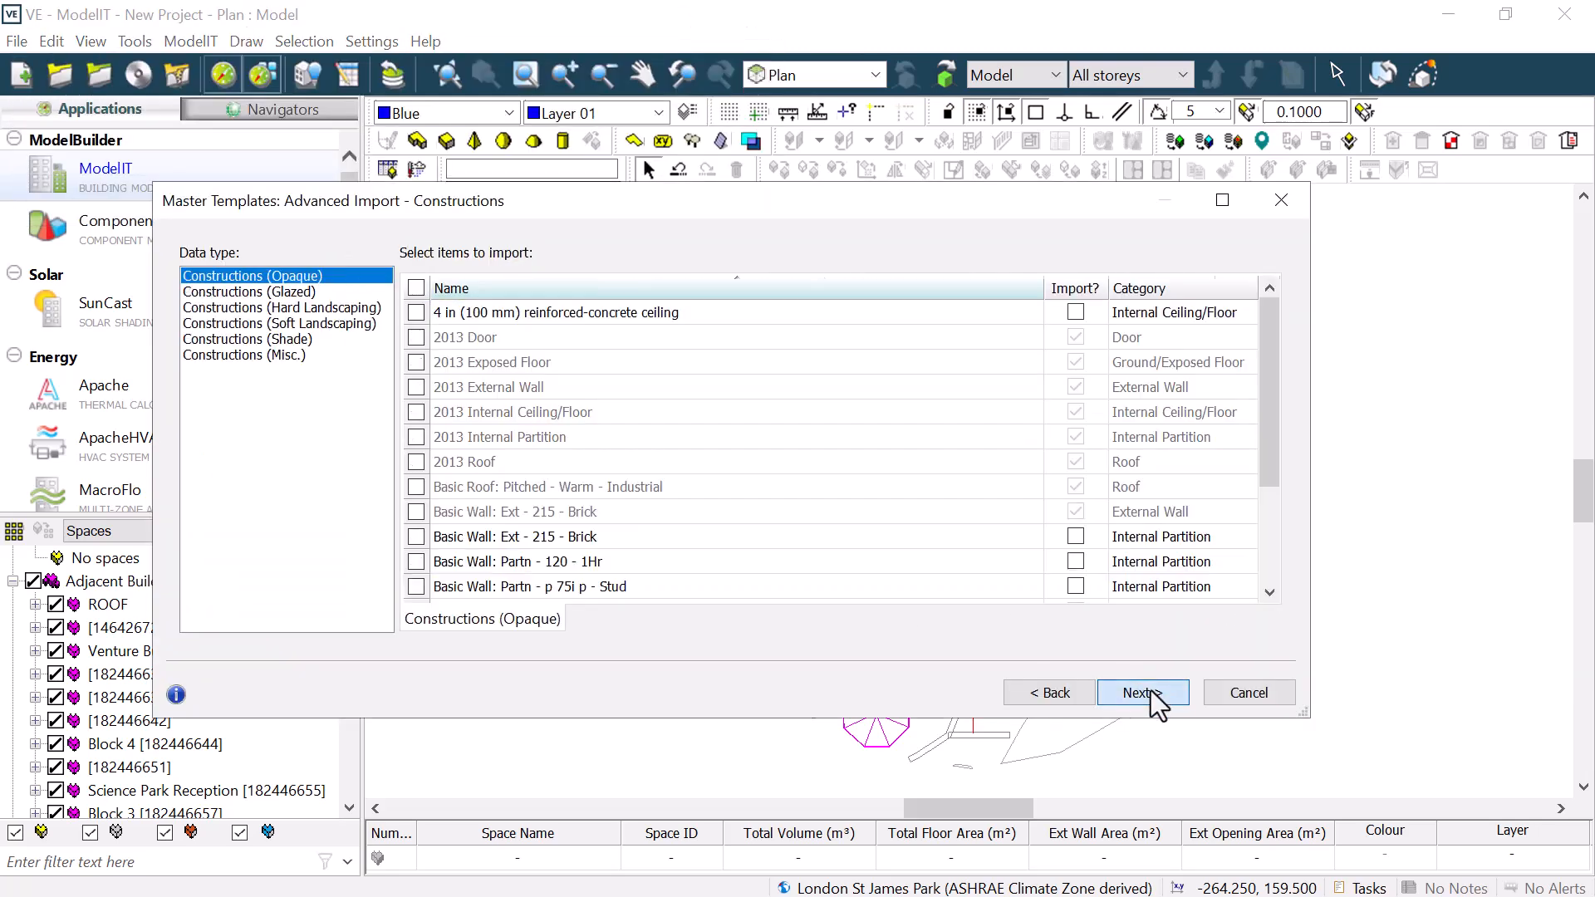
{"action": "left_click", "coordinate": [1142, 693]}
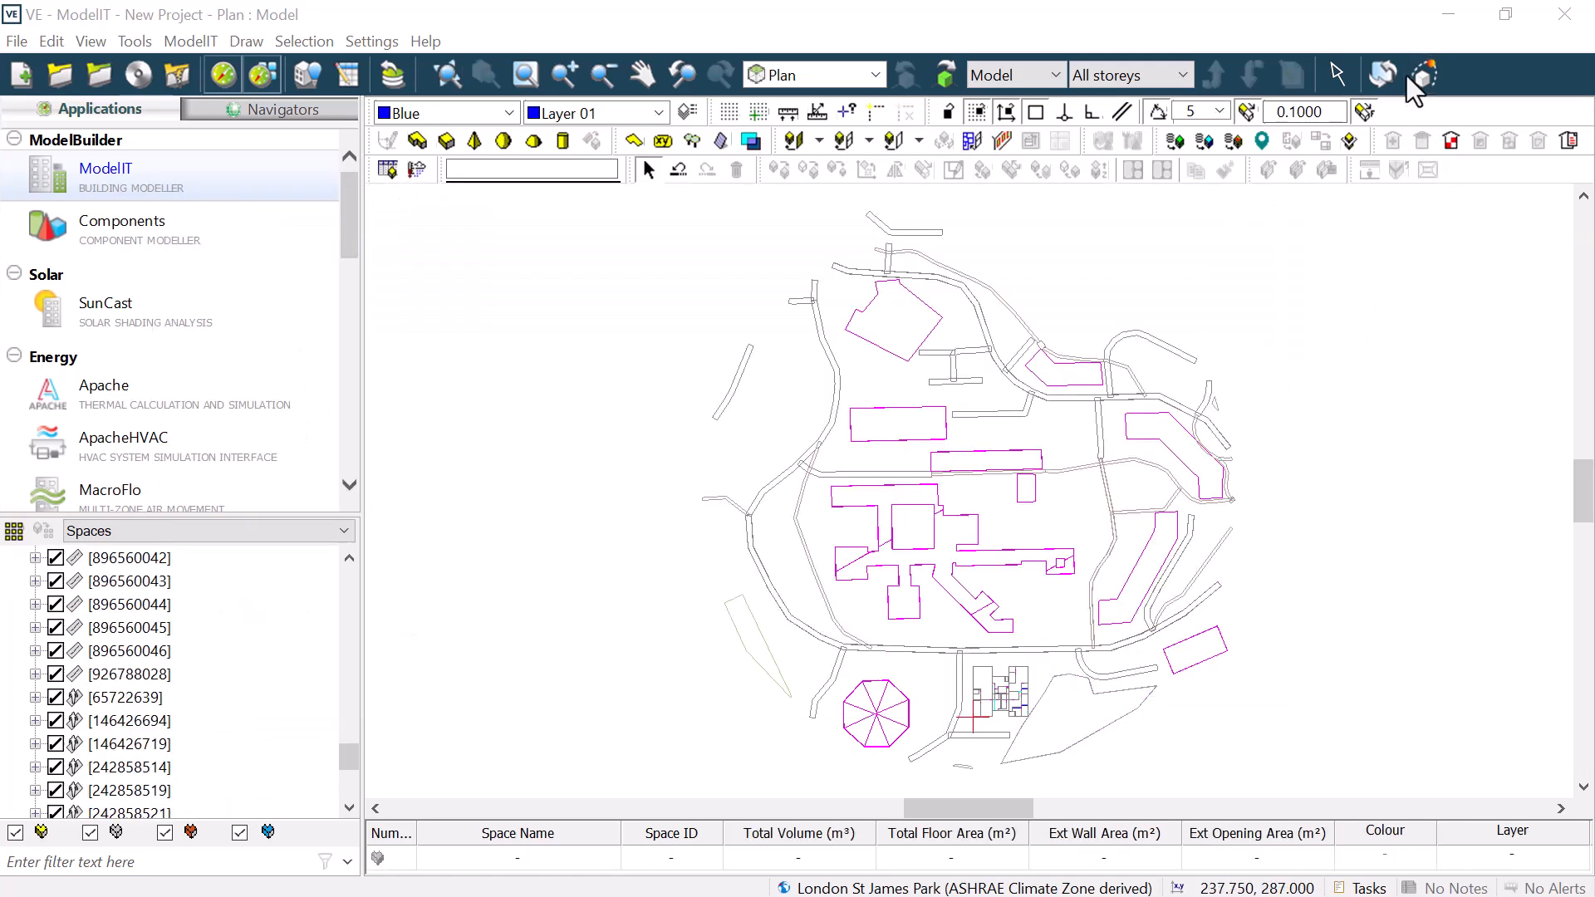
{"action": "left_click", "coordinate": [1421, 73]}
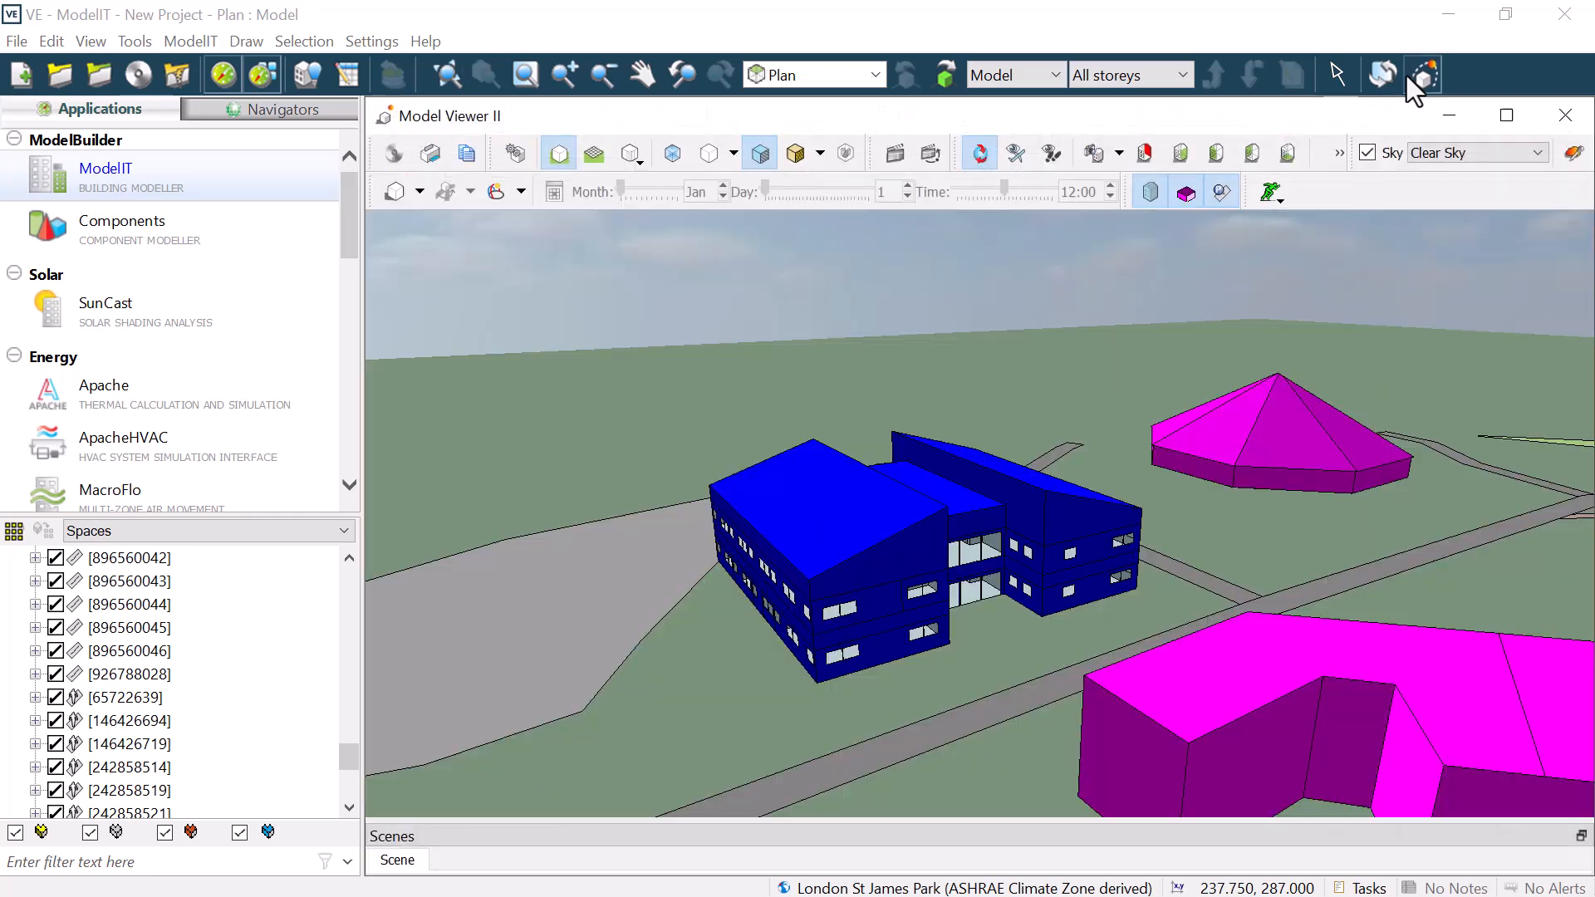